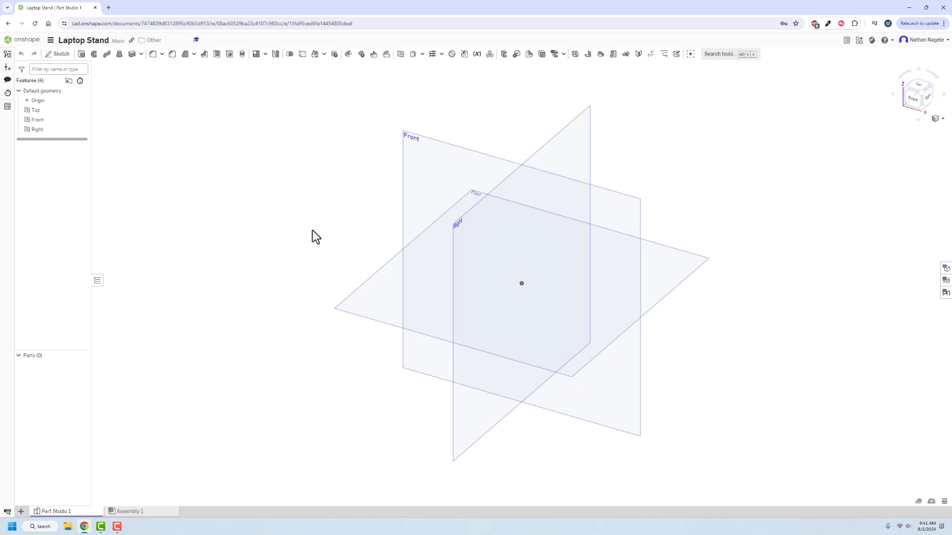
mouse_move(308, 227)
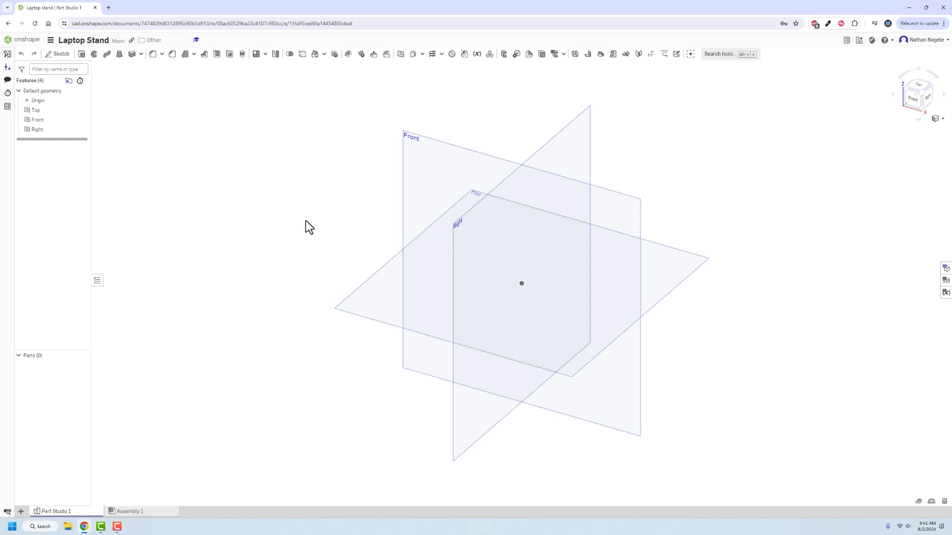
mouse_move(124, 110)
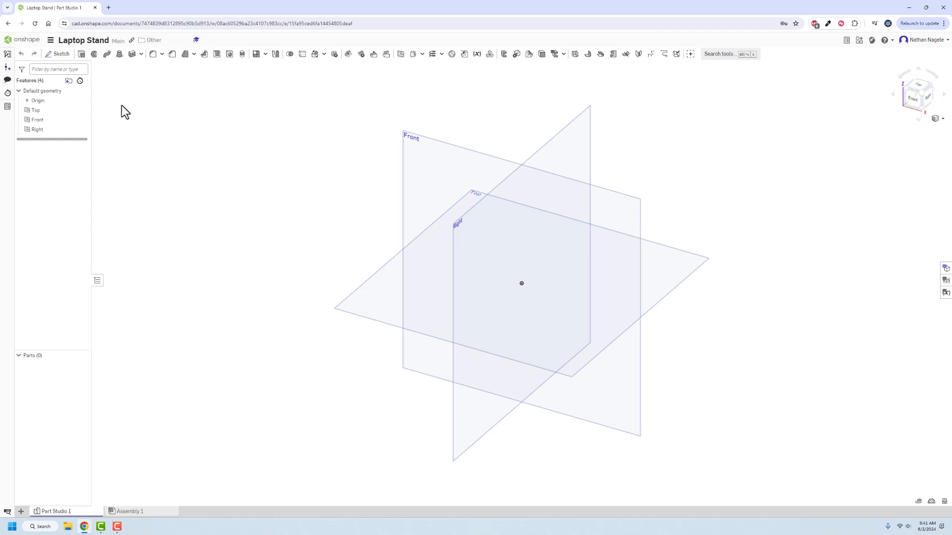
On the Front plane, draw a 7 by 4.5 corner rectangle starting at the origin
click(52, 54)
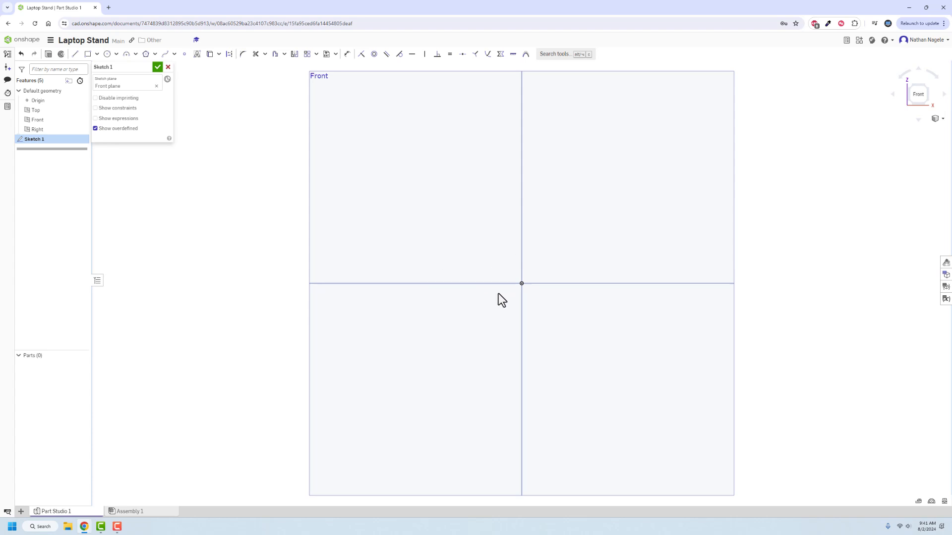
drag(521, 283, 771, 133)
text(7)
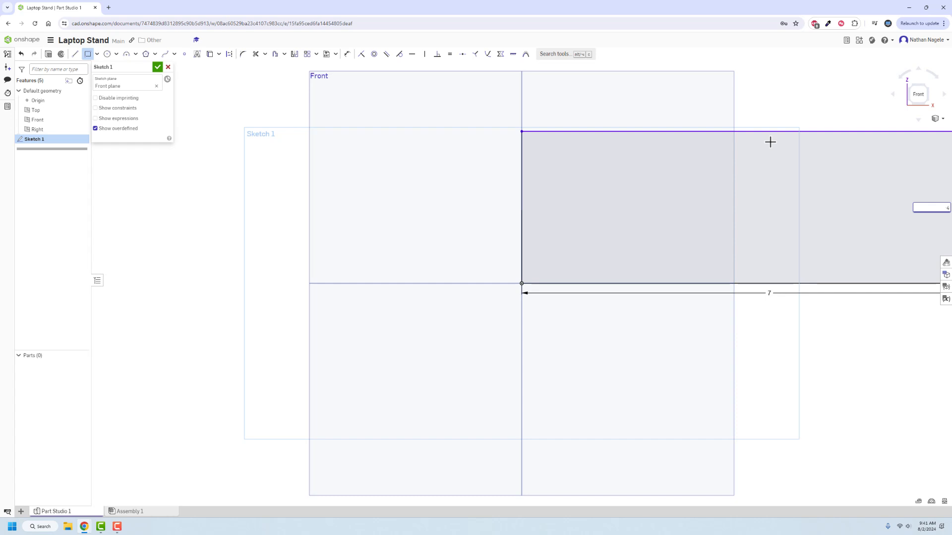
scroll(down, 3)
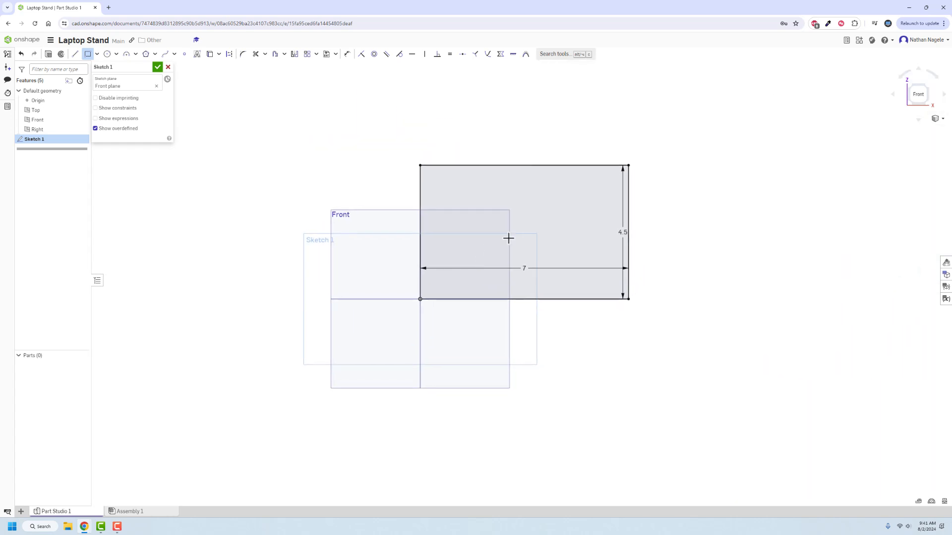
mouse_move(276, 138)
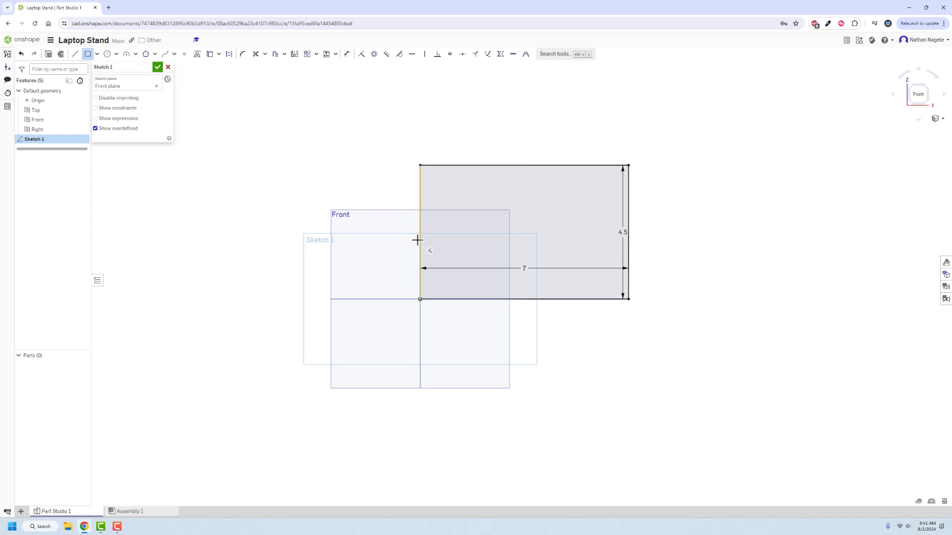
mouse_move(635, 254)
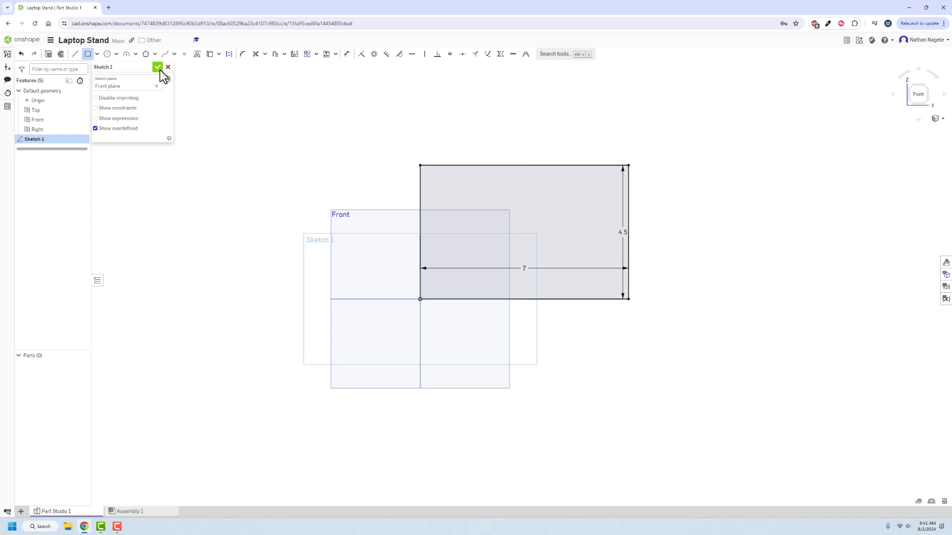
click(158, 67)
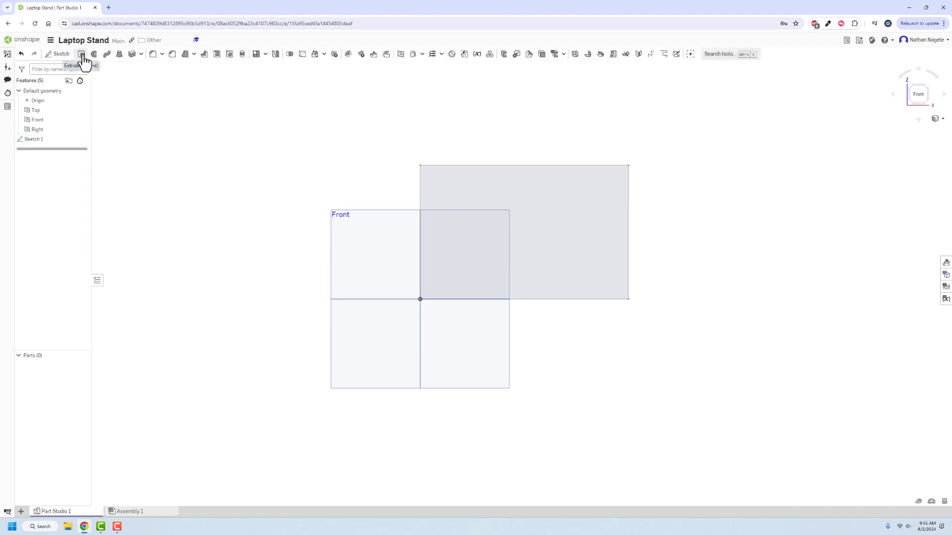
Extrude the Sketch 1 rectangle to a 3/8 depth as a solid block
click(80, 55)
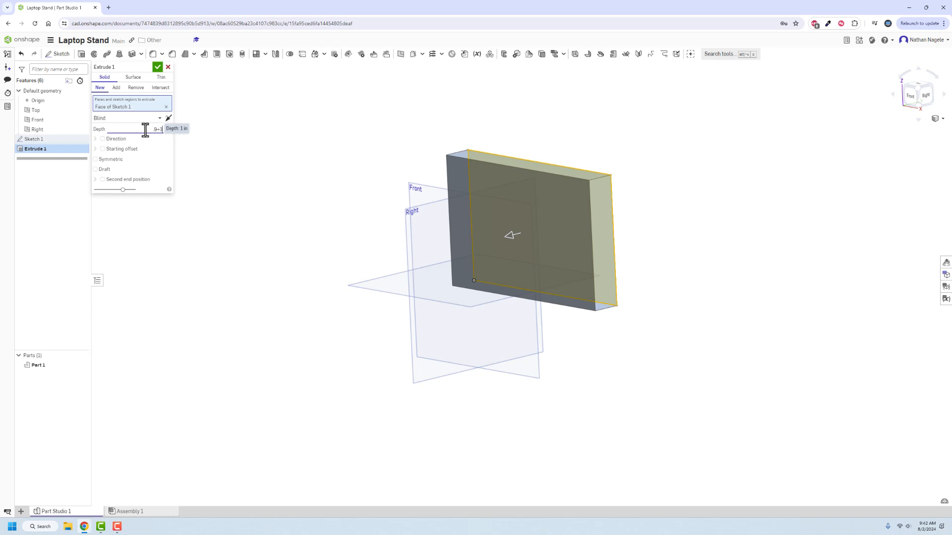
text(3/8) in)
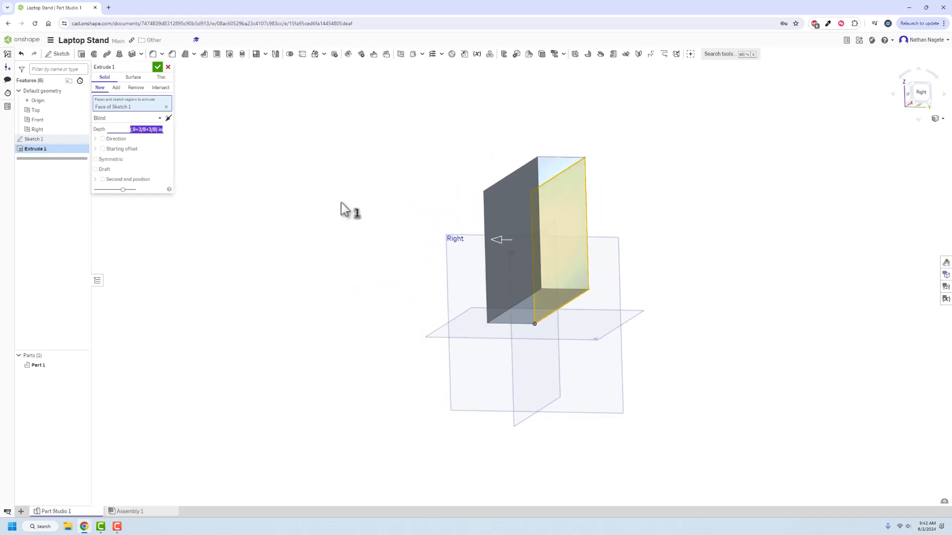
click(158, 67)
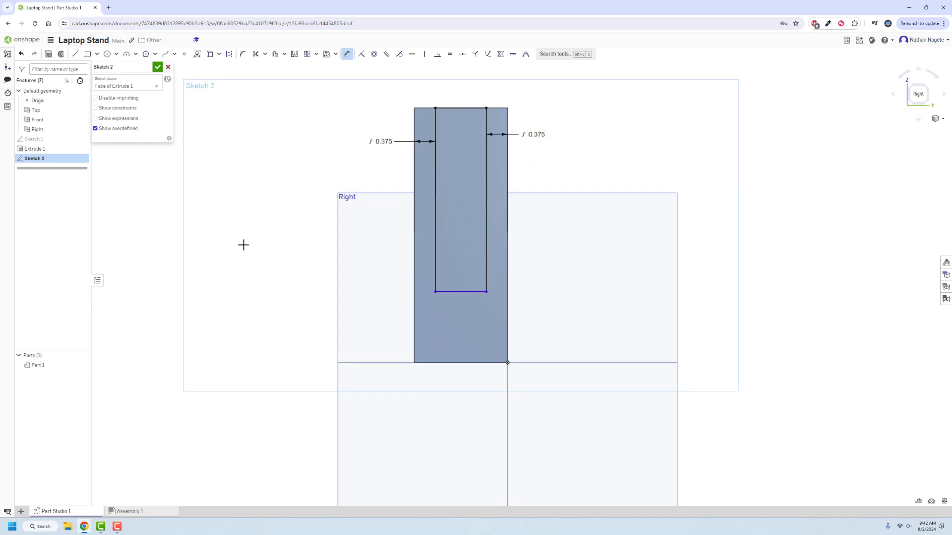
mouse_move(480, 371)
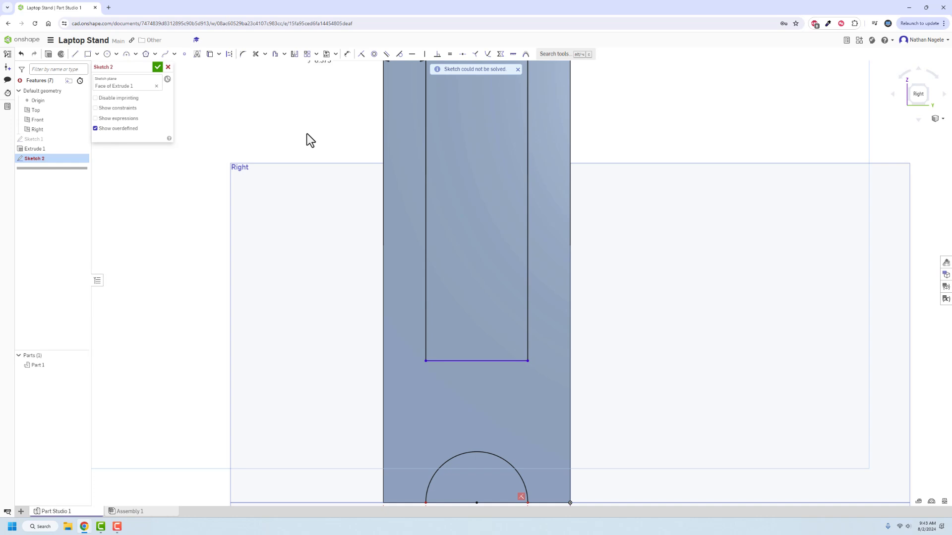
mouse_move(278, 79)
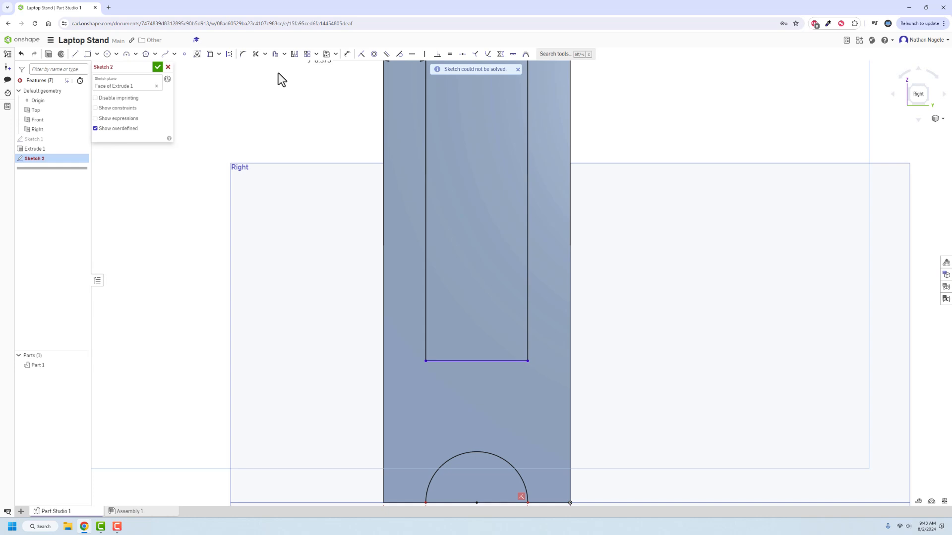
mouse_move(240, 53)
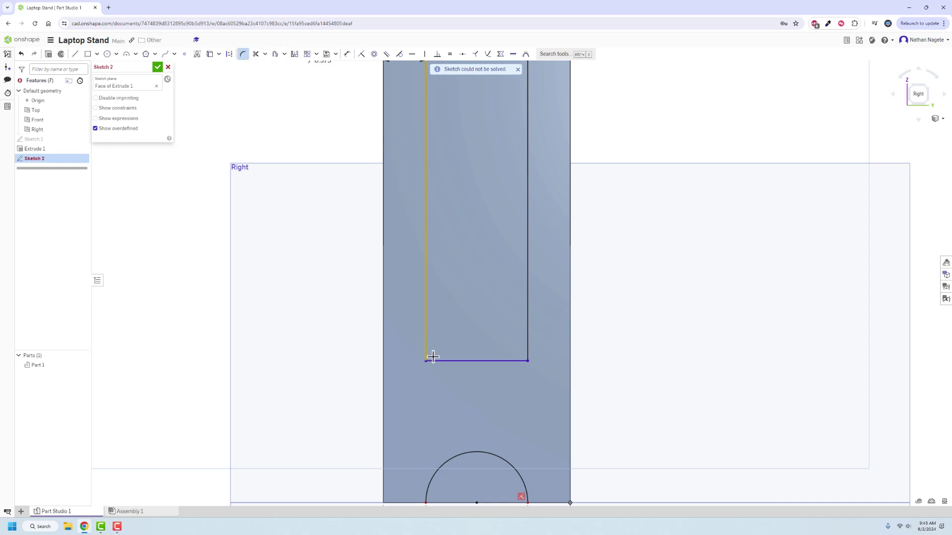
Round the slot's lower corners and dimension the slot bottom from the part's bottom edge
click(430, 357)
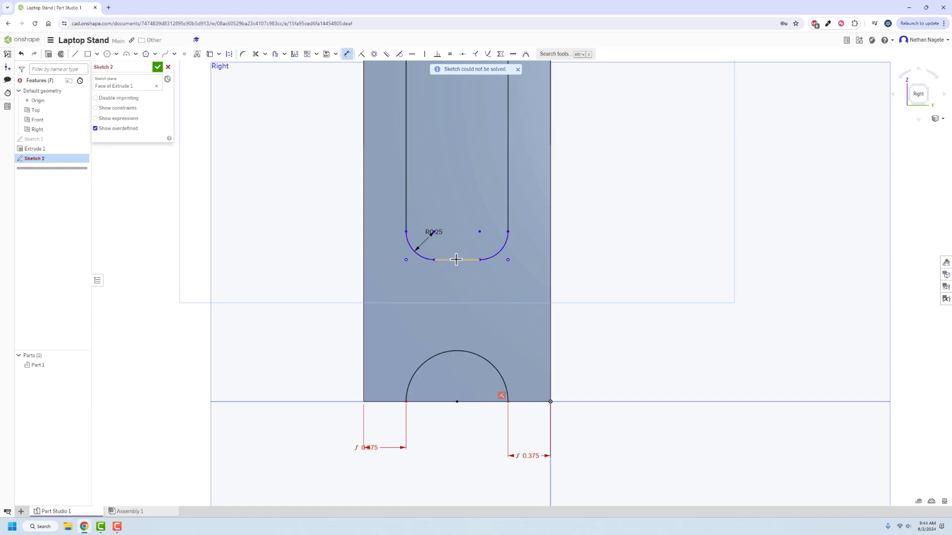
click(695, 404)
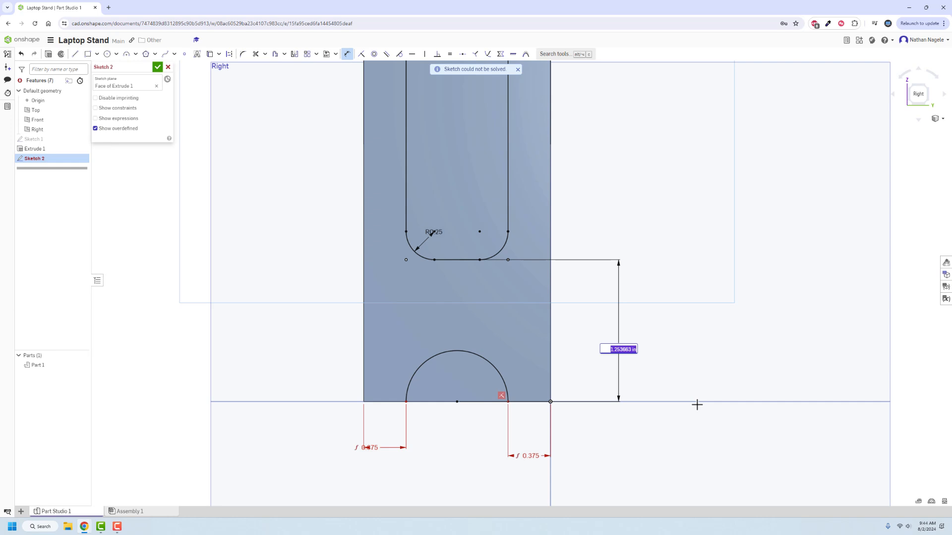
key(ctrl+a)
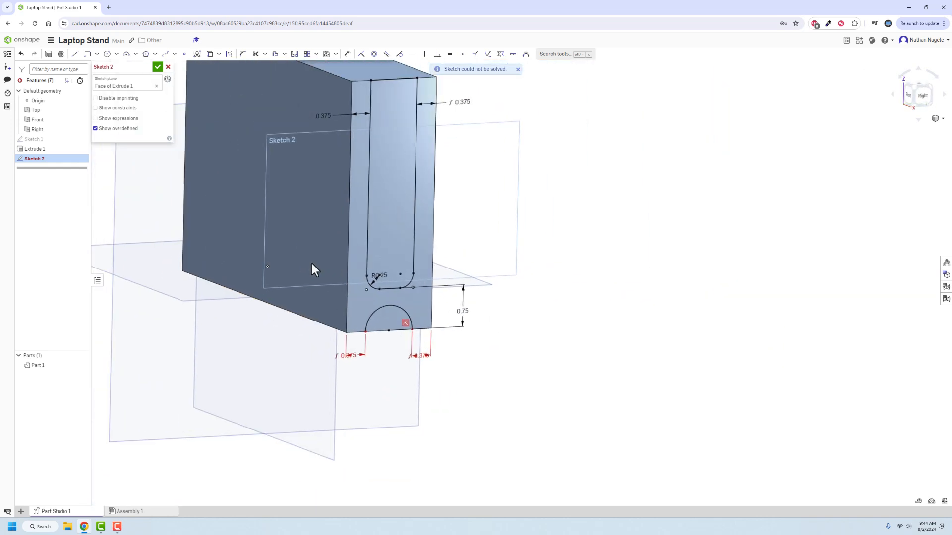
Close the slot sketch and start a removal extrude through the side face
click(157, 67)
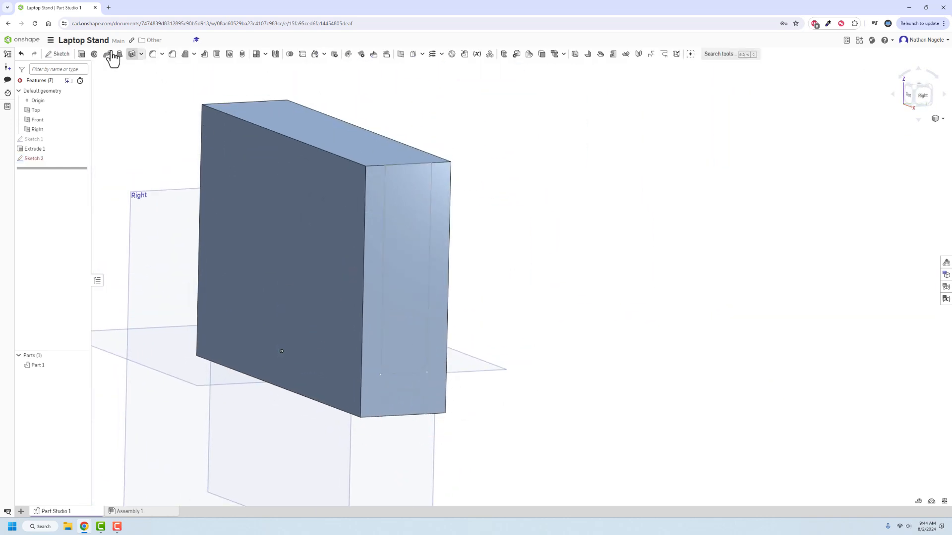
click(113, 54)
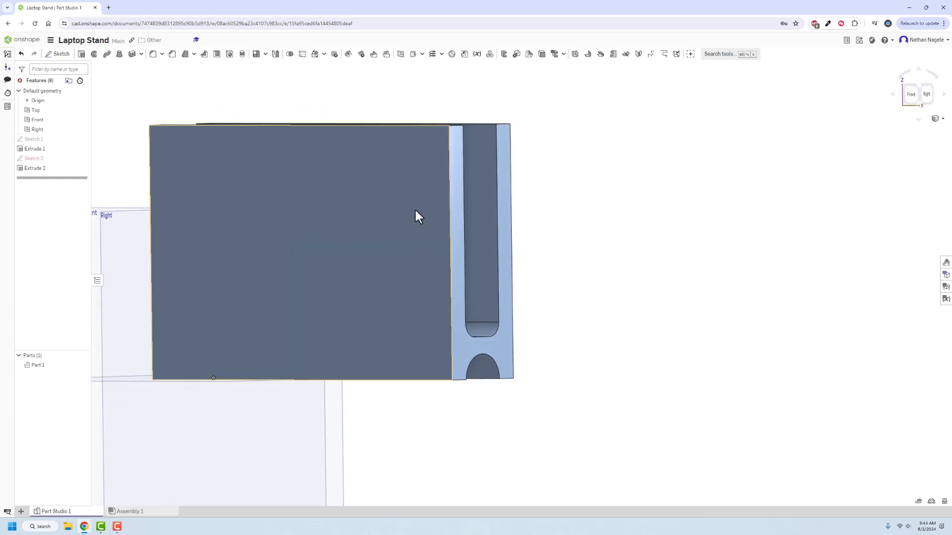
Sketch a 3-point arc on the front face, with the arch ends 1 above the bottom
click(59, 53)
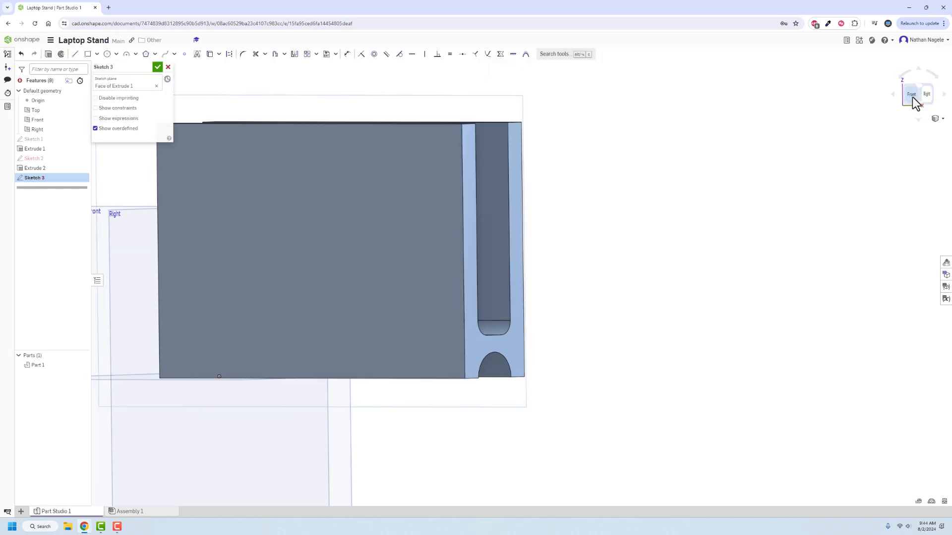
click(911, 94)
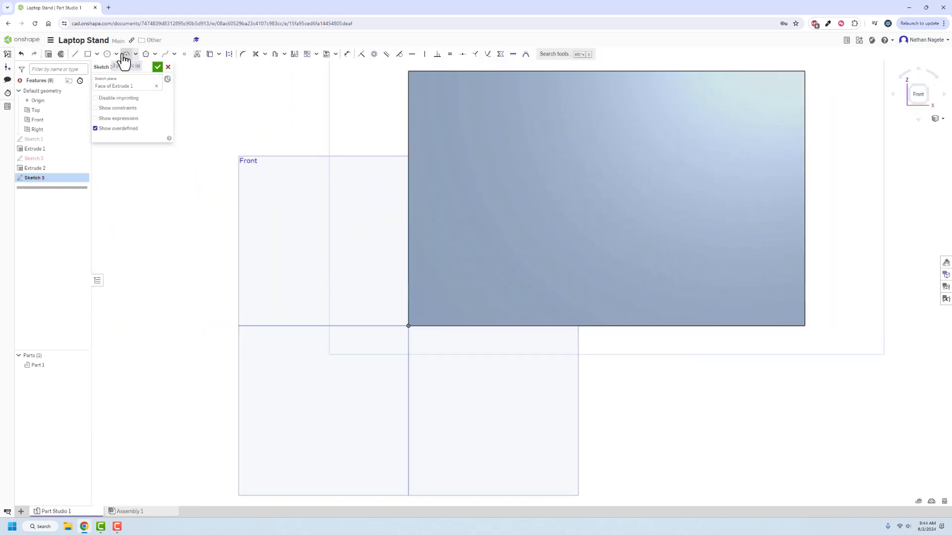
click(126, 54)
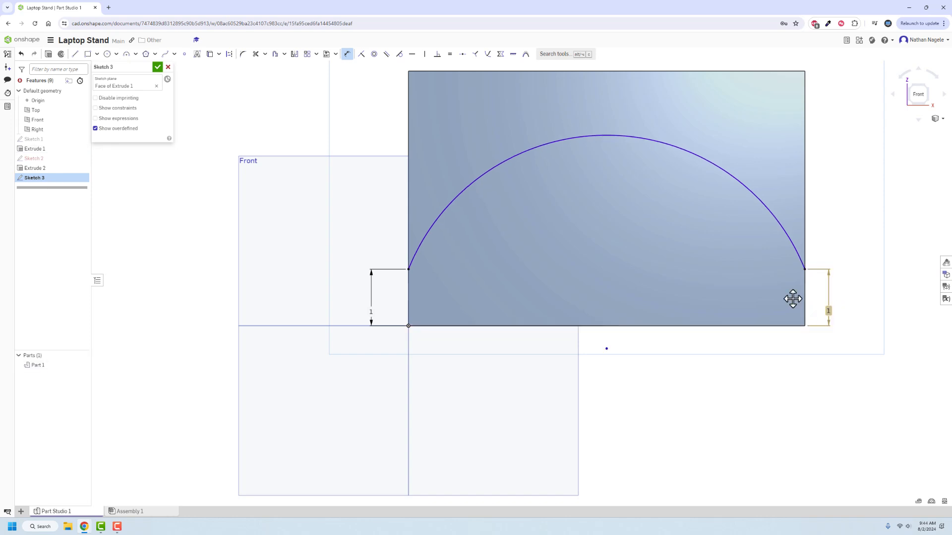
click(601, 135)
text(0.75)
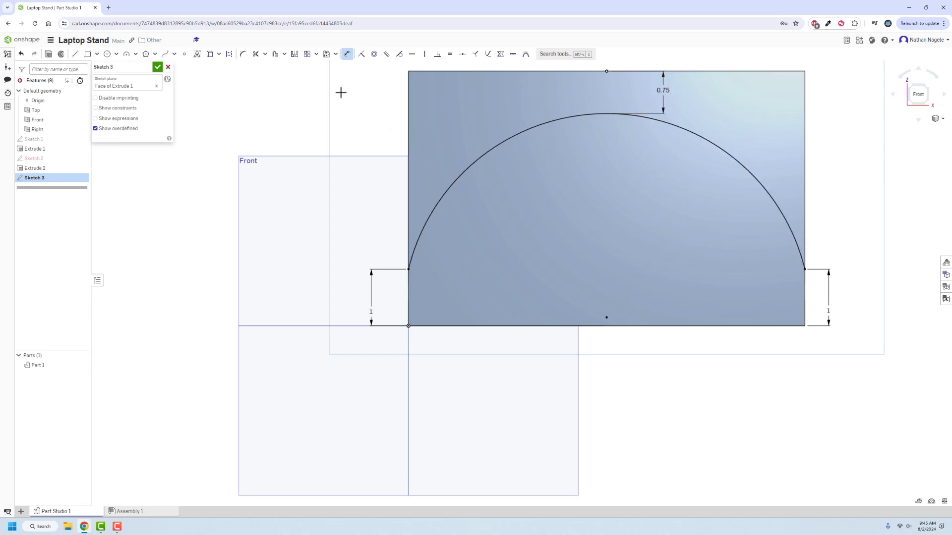
click(156, 67)
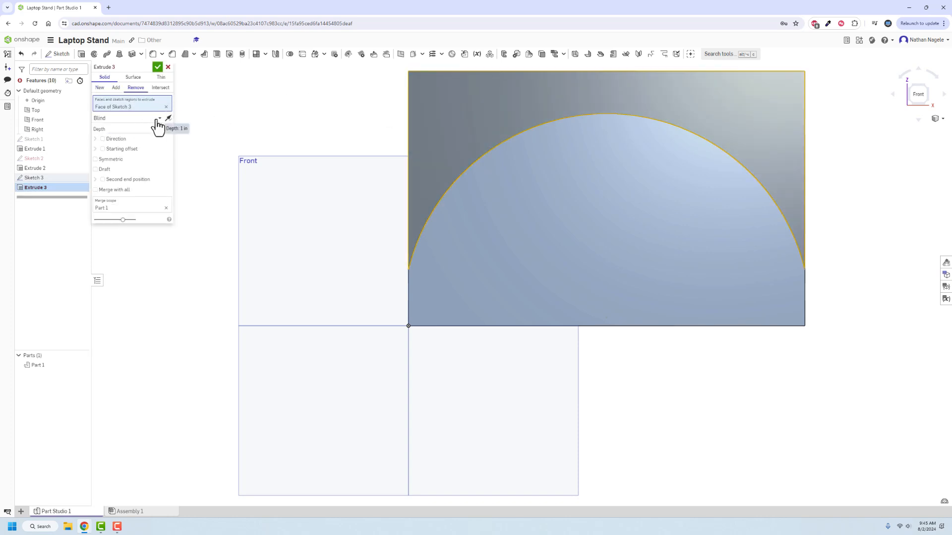
Remove the Sketch 3 arch region from the block with Extrude 3
click(157, 67)
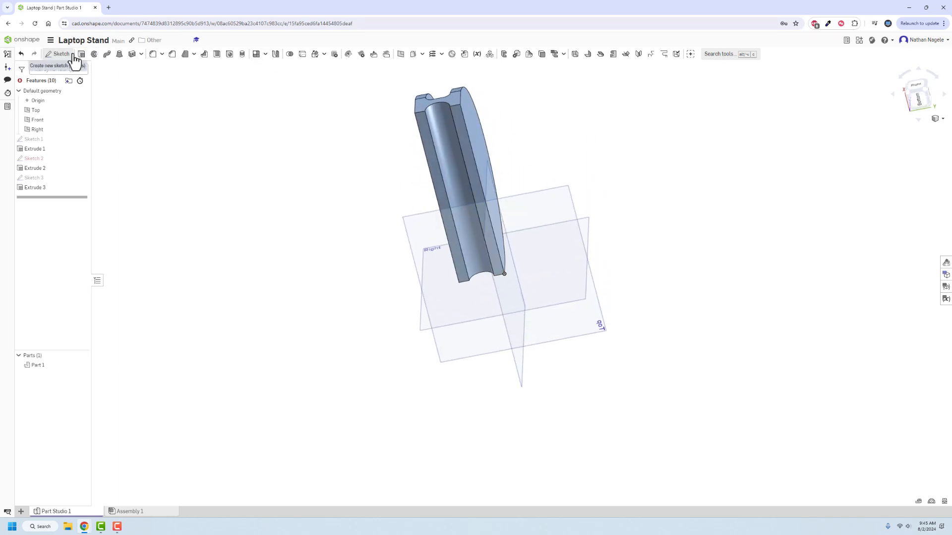
Sketch 7-wide rectangular strips along the long edges of the bottom face
click(58, 54)
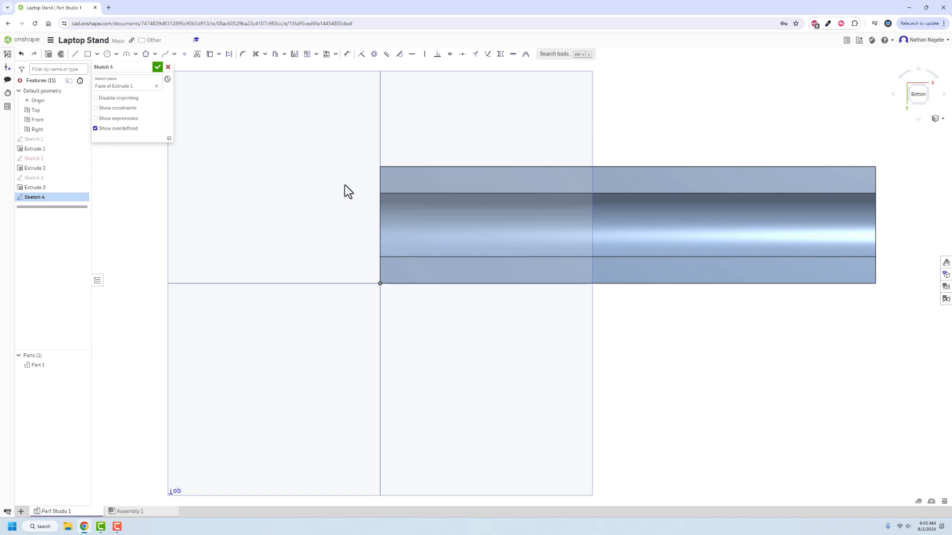
click(87, 54)
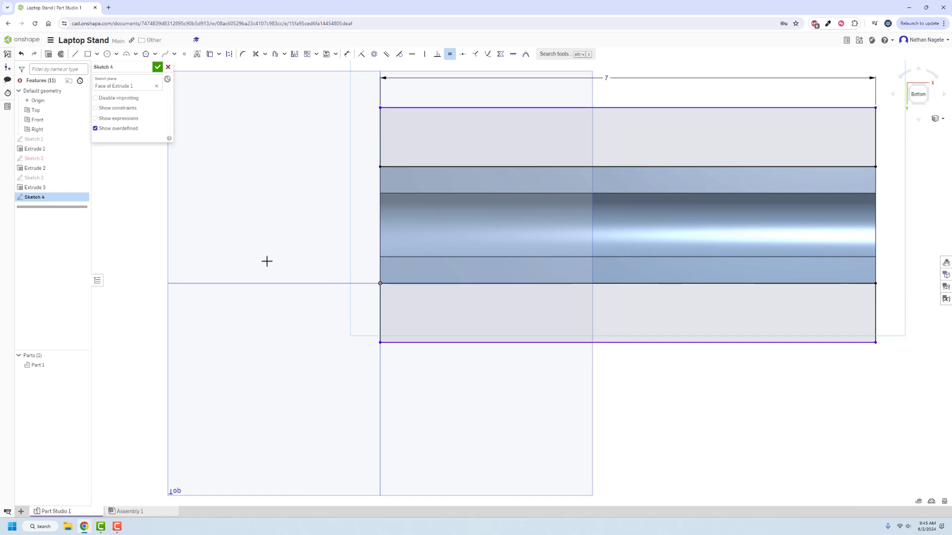
click(346, 54)
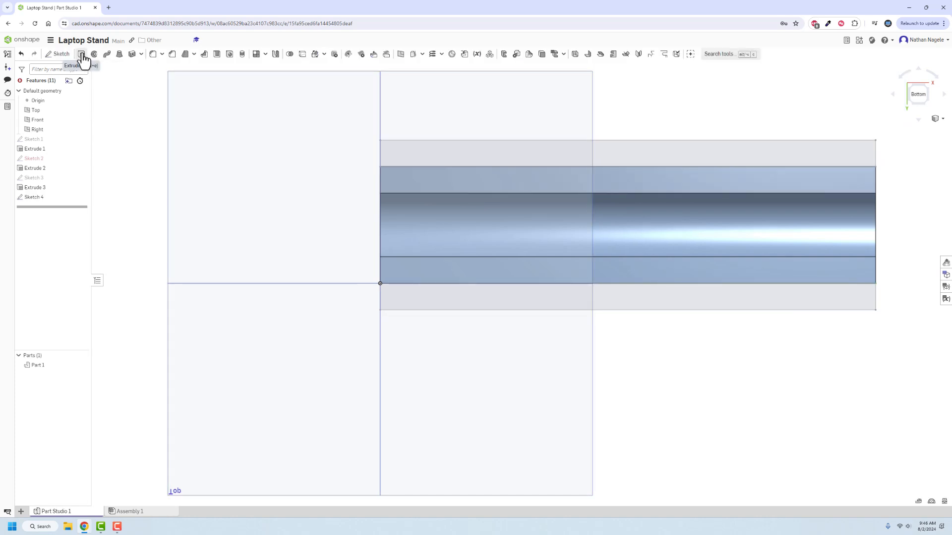
Extrude both Sketch 4 strips 3/8 in using Add to merge them into Part 1
click(81, 55)
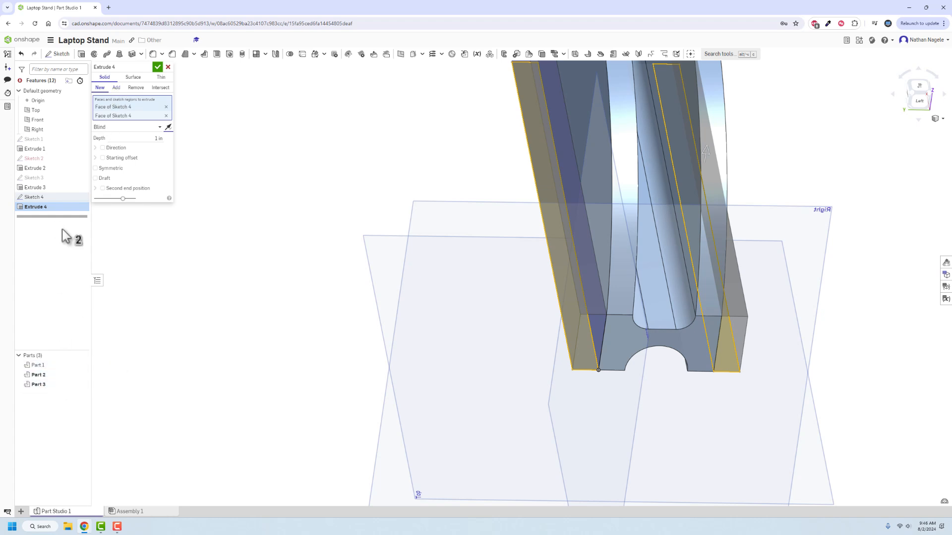
click(116, 88)
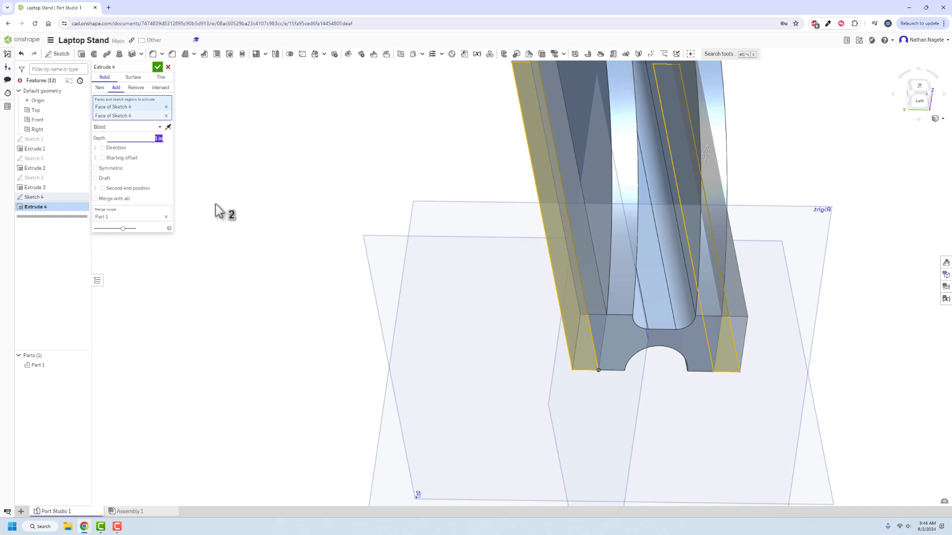
text(3/8))
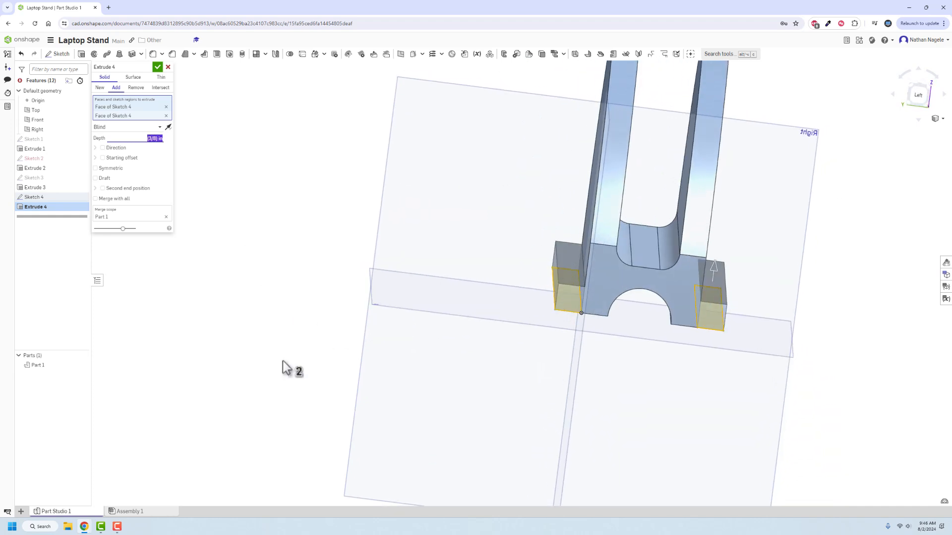
click(157, 67)
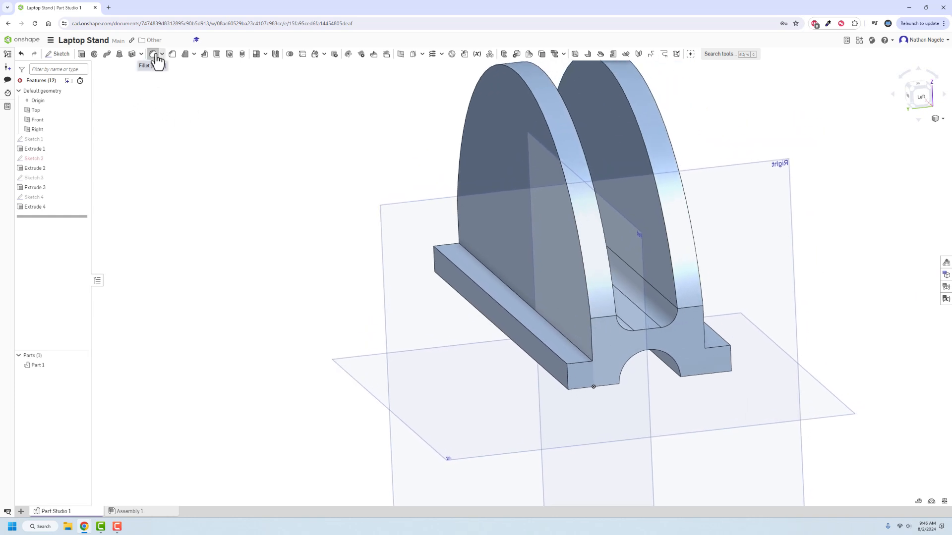
Round the arched wall edges at the base, orbiting to check the result
click(155, 54)
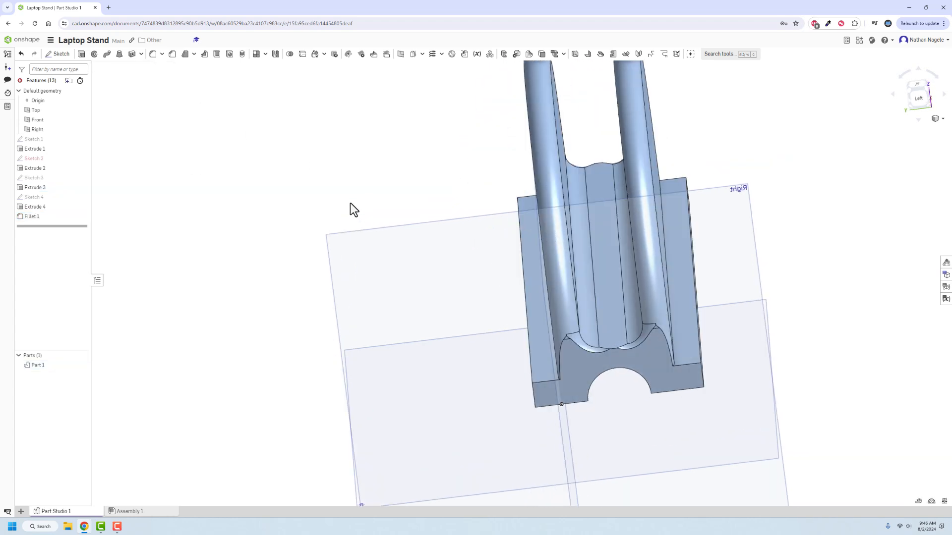
drag(352, 209, 322, 187)
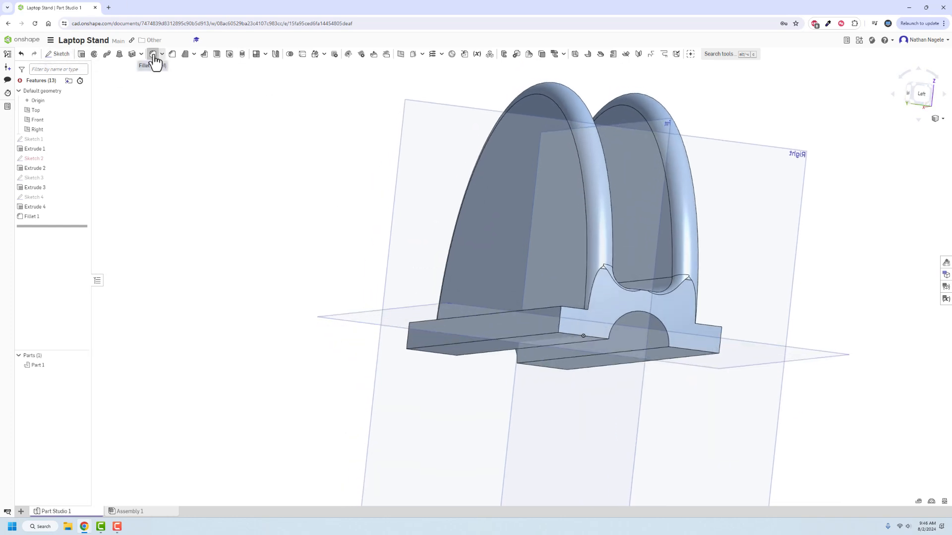
Fillet the long base edges and Extrude 4 strip edges at 0.188 in radius
click(153, 54)
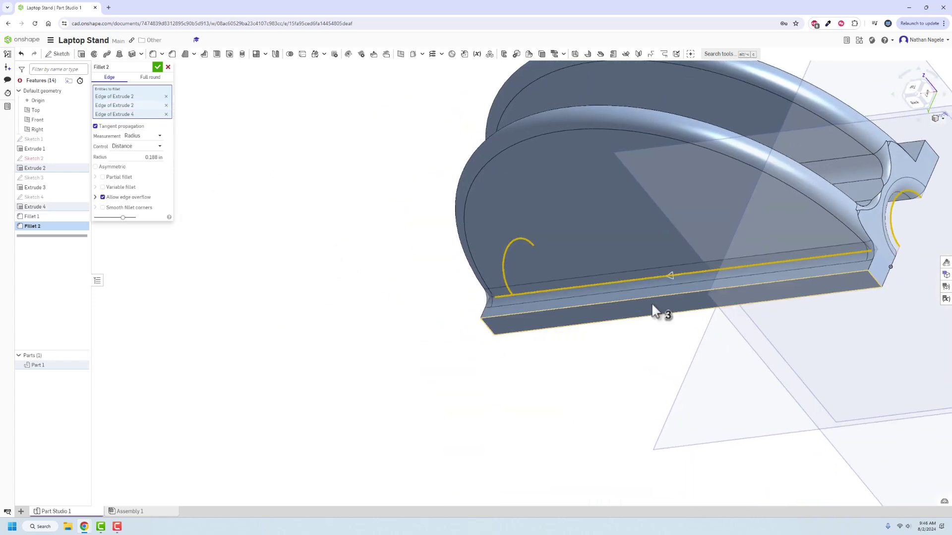
click(688, 305)
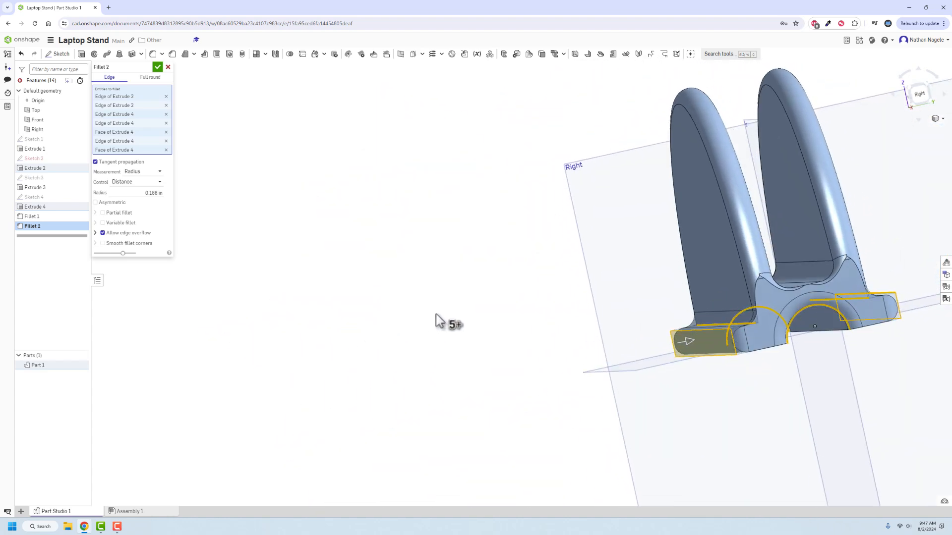
mouse_move(613, 298)
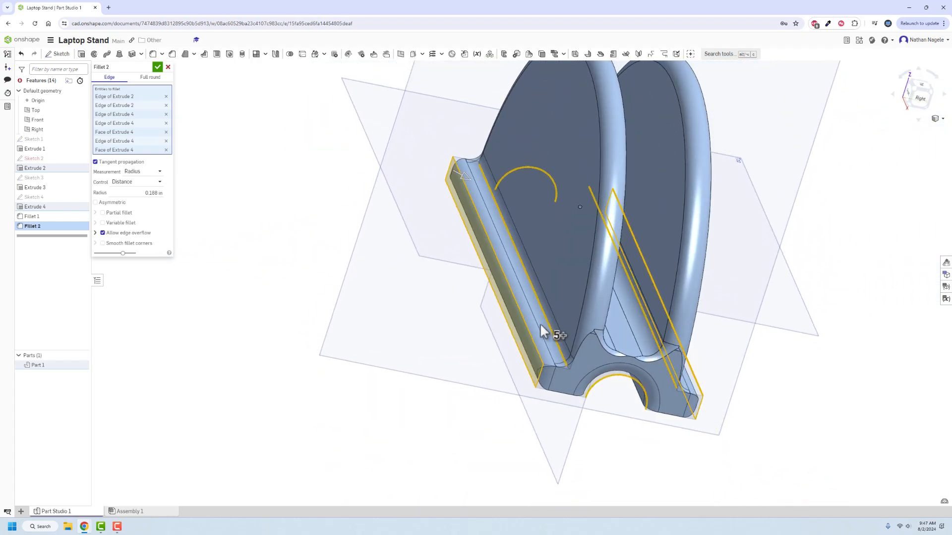
click(157, 67)
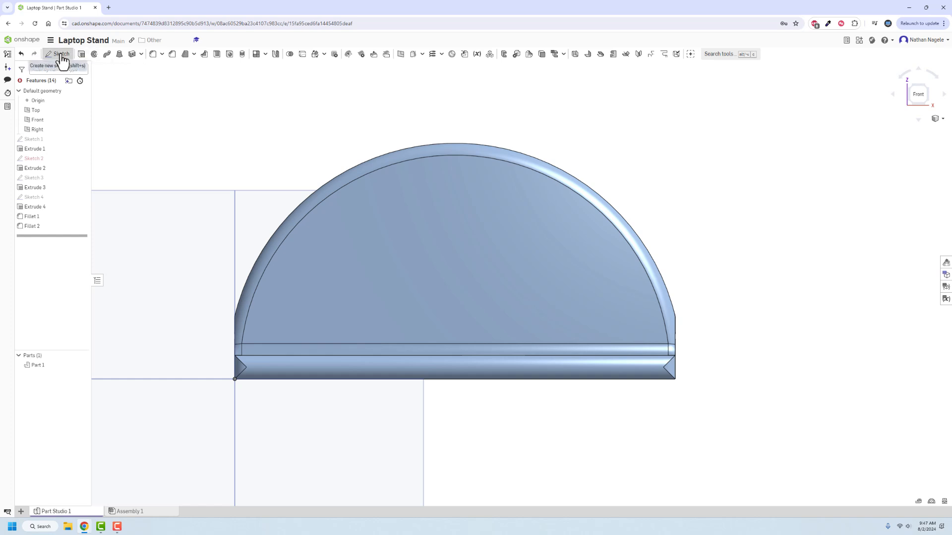
Sketch an arc on the front face, ends inset 1 in from each side and 1.25 in high
click(58, 55)
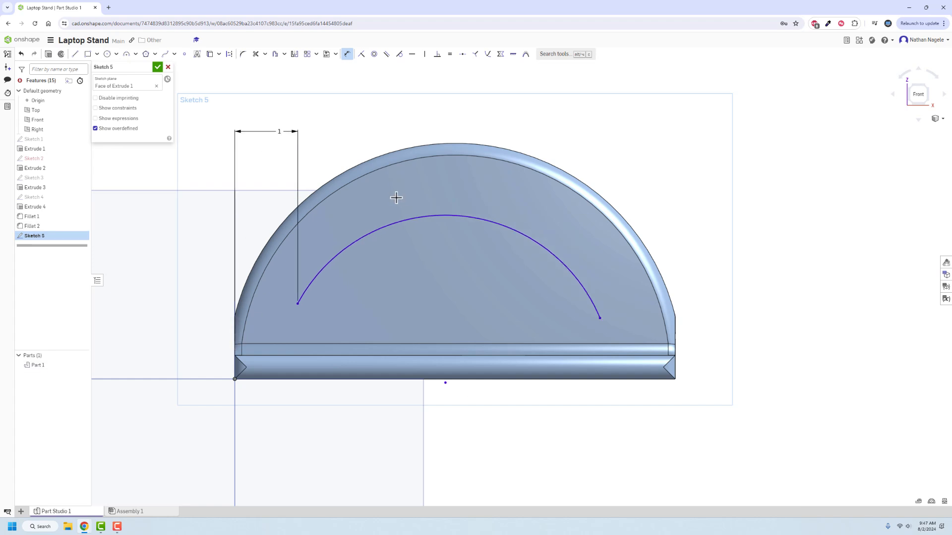
mouse_move(676, 349)
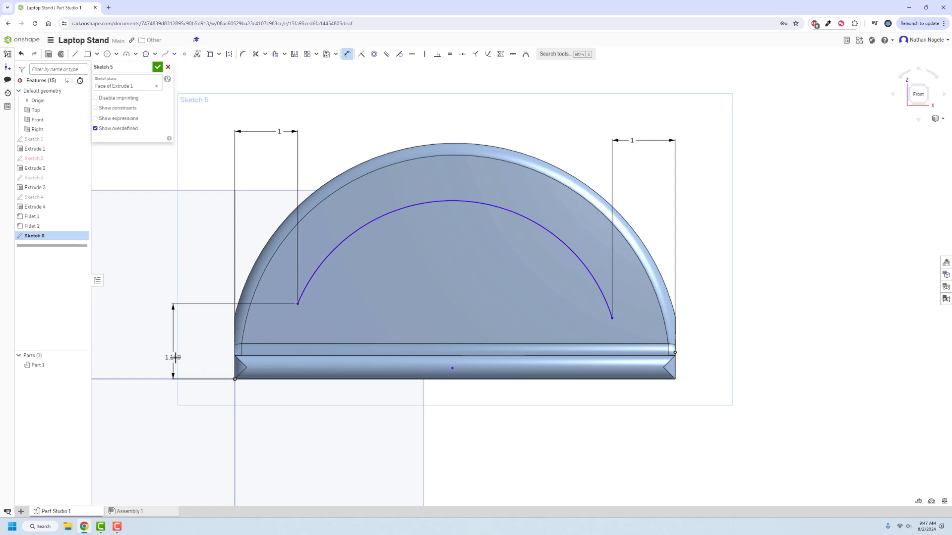
double_click(173, 357)
text(.25)
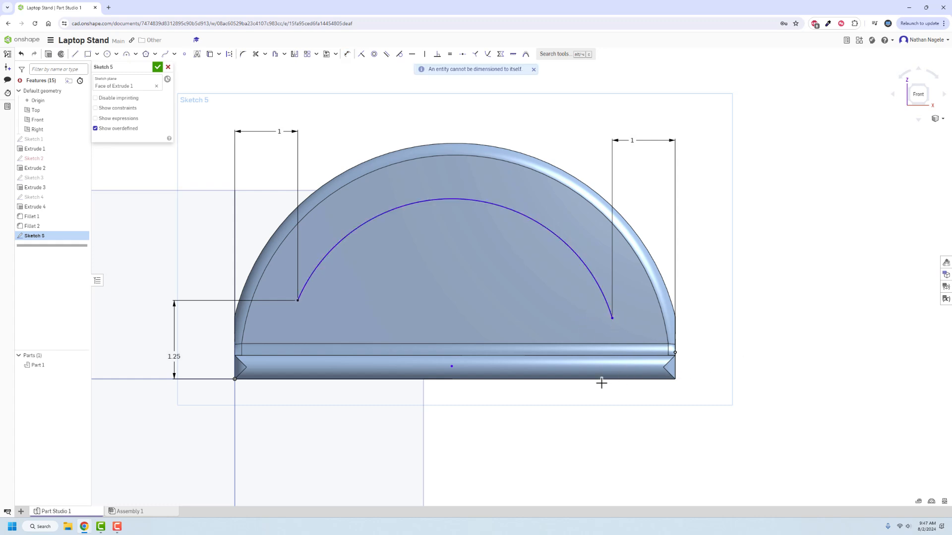
click(346, 54)
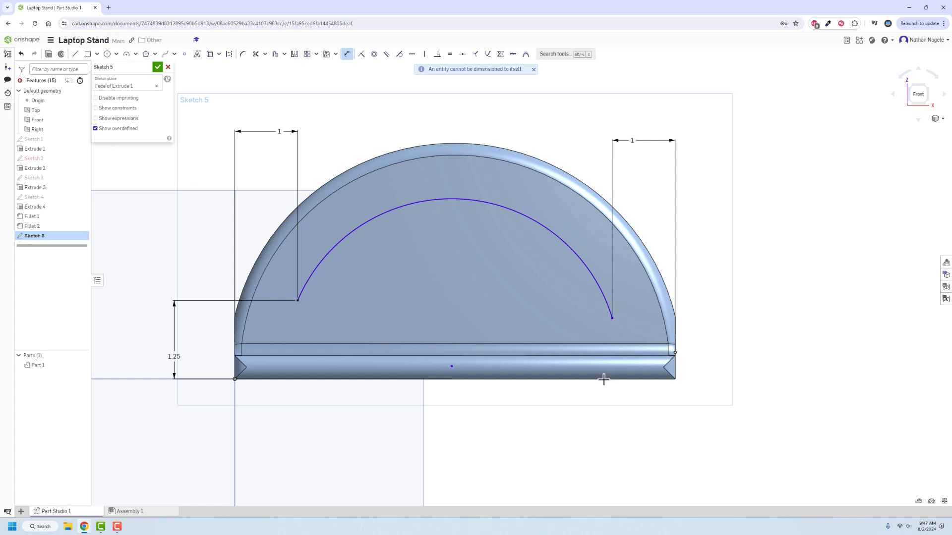
mouse_move(676, 378)
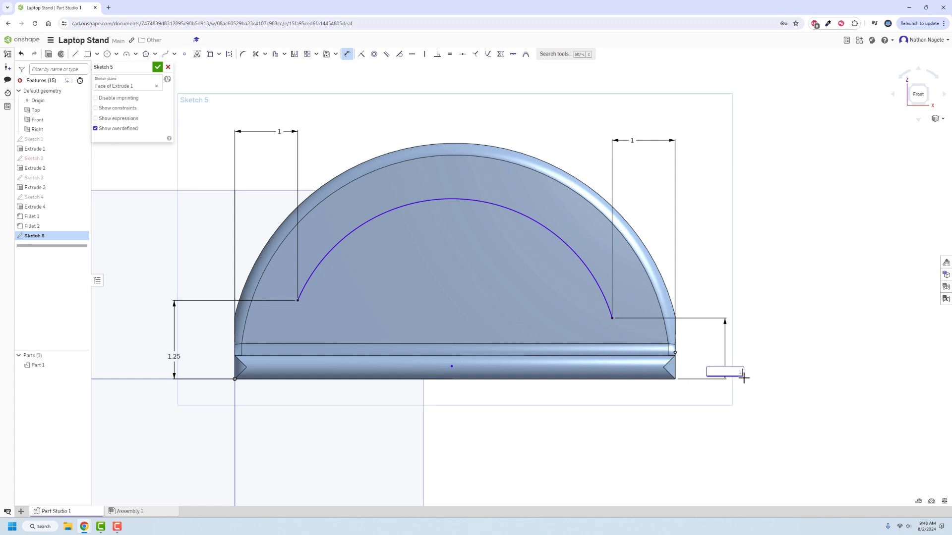
text(1.25)
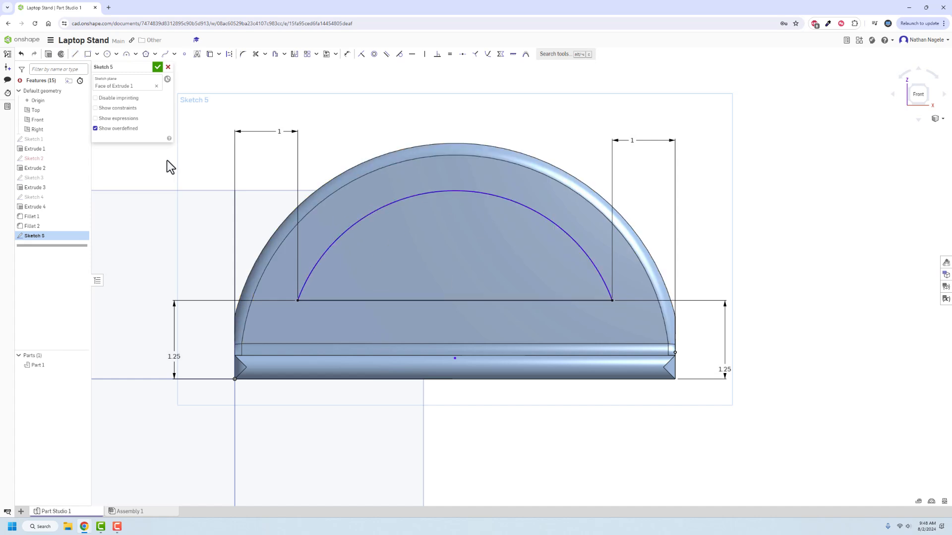
Cut the arched Sketch 5 region through both walls with a Remove, Through all extrude
click(157, 67)
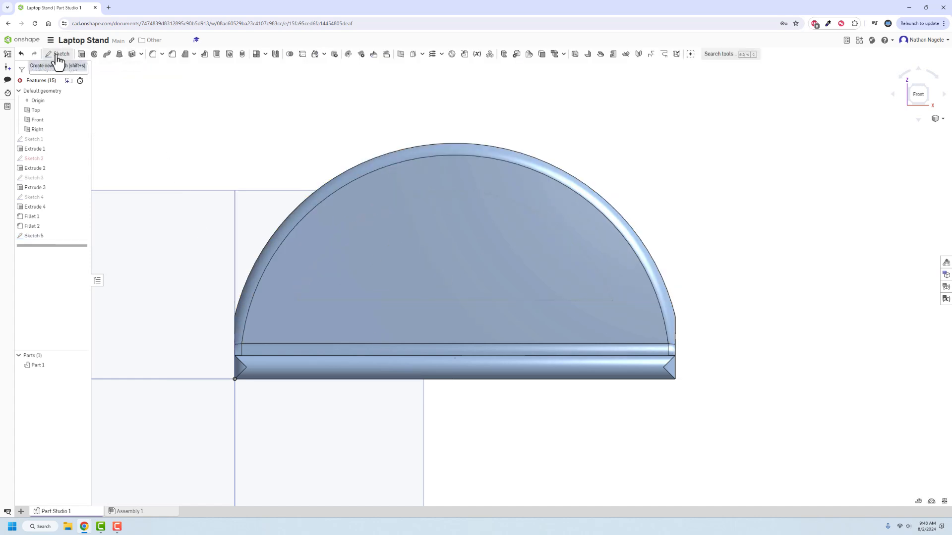
click(60, 53)
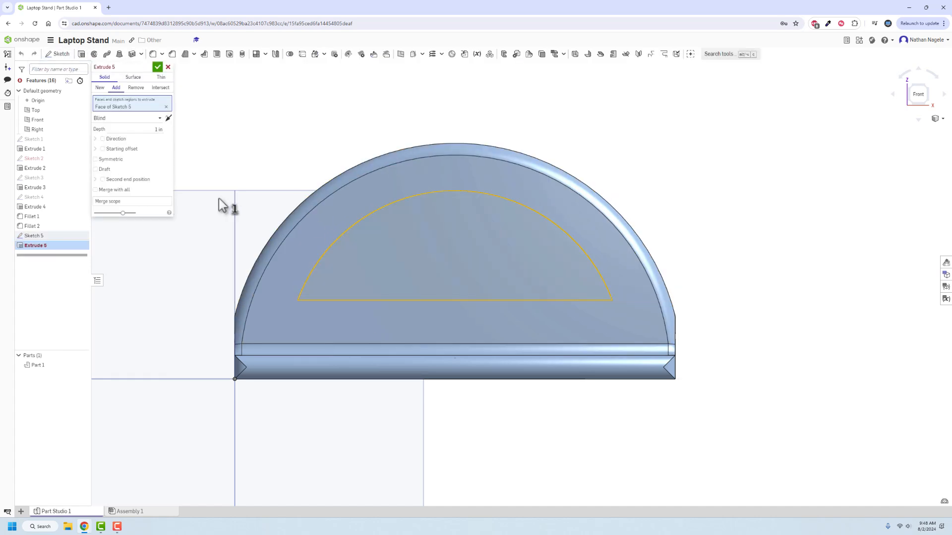
click(135, 87)
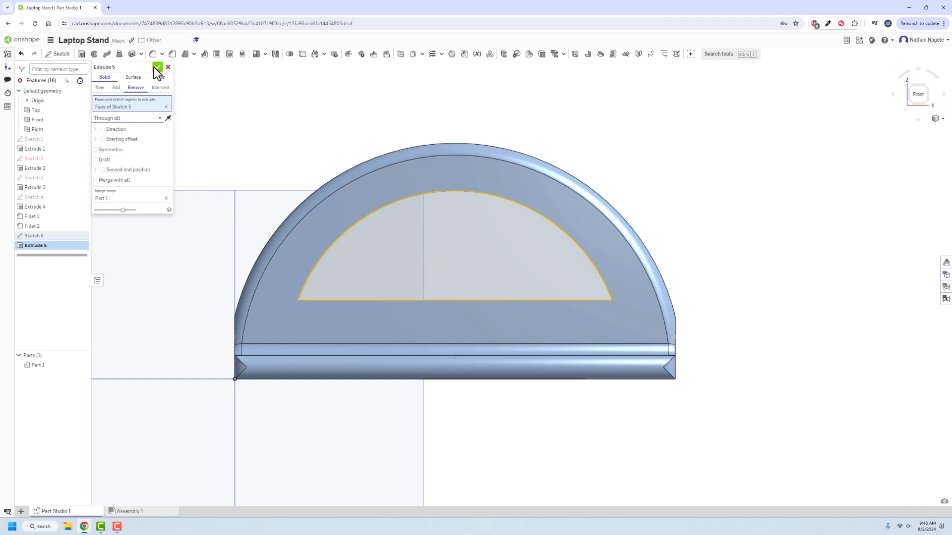
click(156, 67)
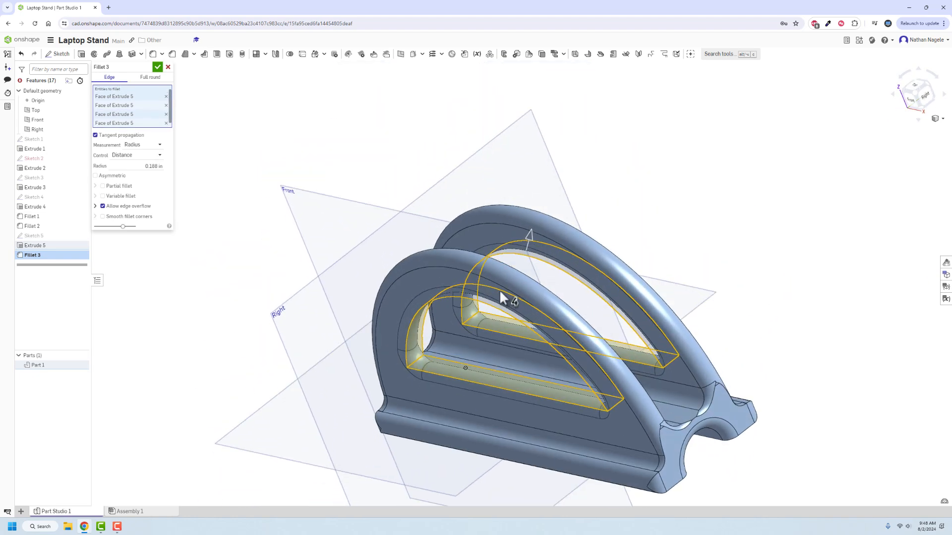
Apply the 0.188 in fillet to the arch edges and orbit to inspect the finished stand
click(158, 67)
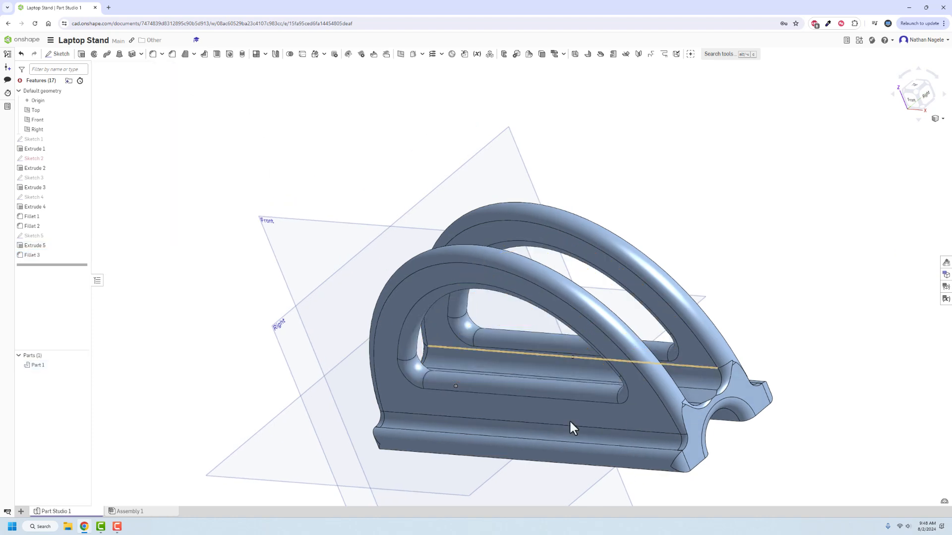
drag(573, 428, 396, 299)
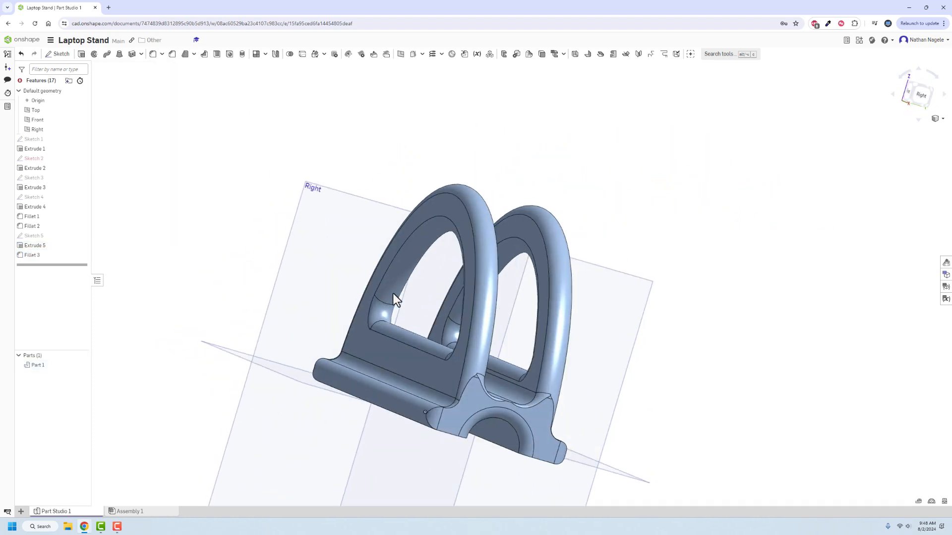
drag(394, 298, 569, 319)
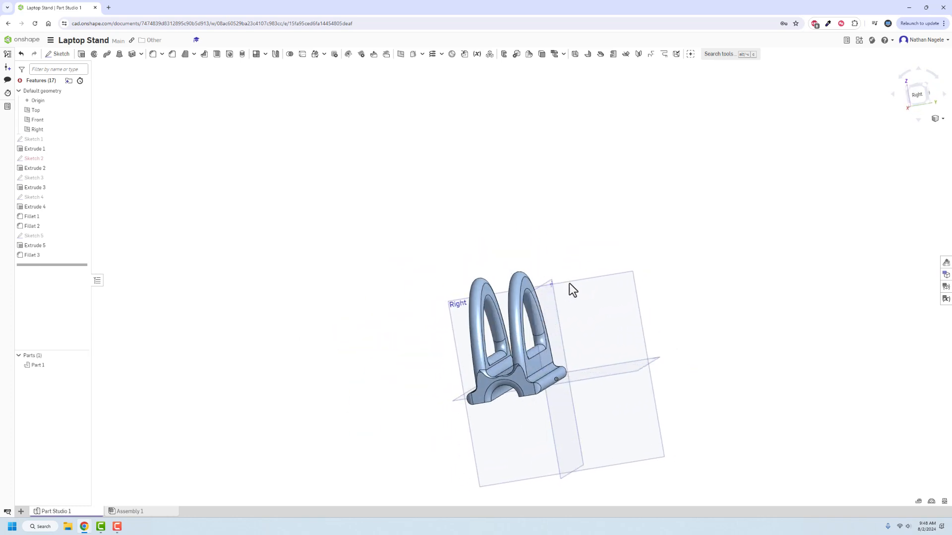
drag(570, 289, 519, 401)
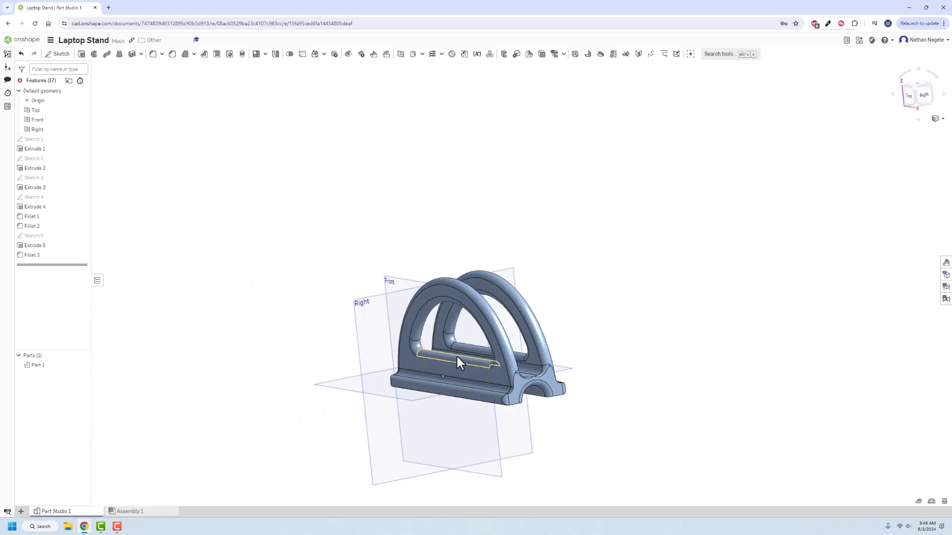
drag(458, 362, 356, 400)
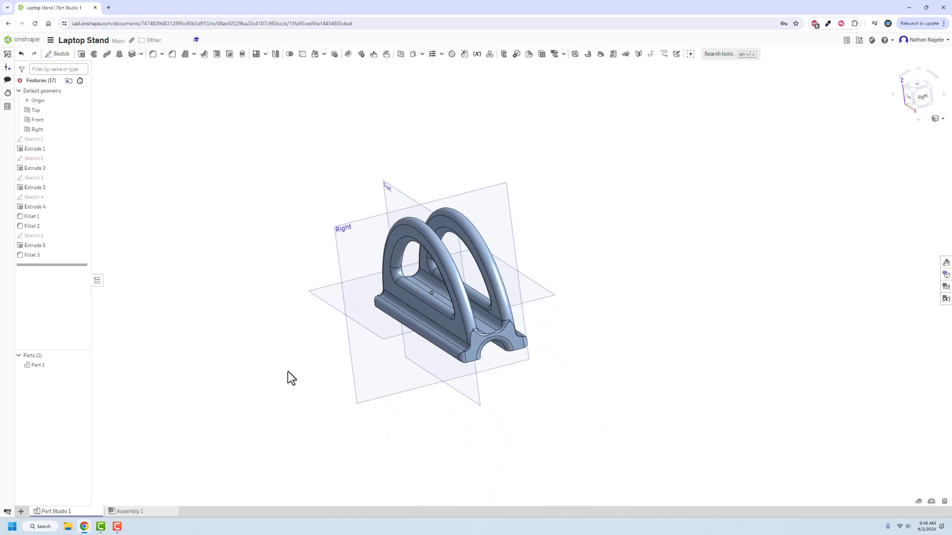
click(941, 118)
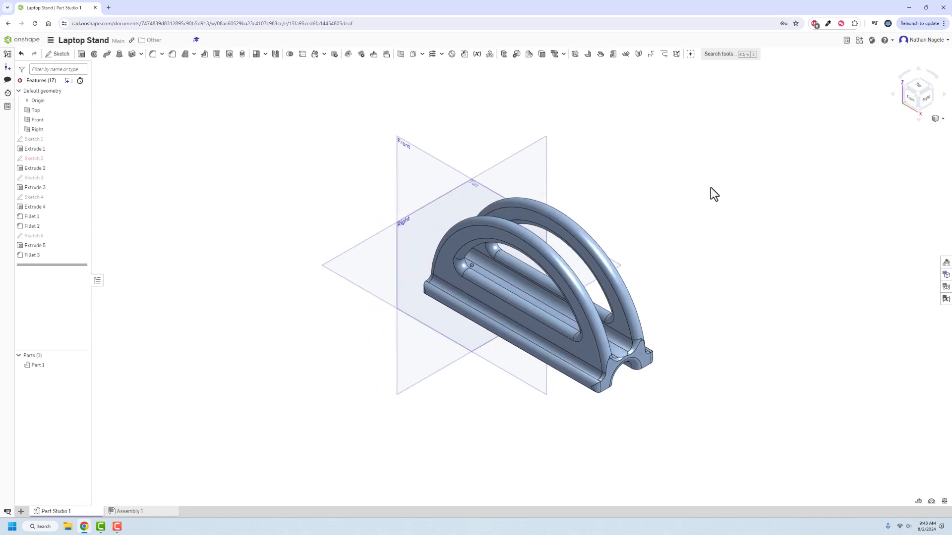
mouse_move(664, 277)
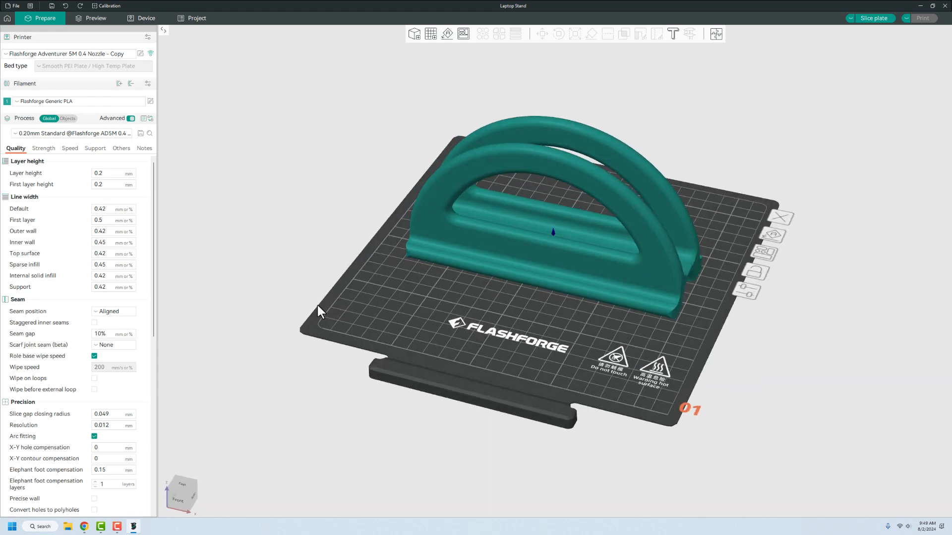
Review the Strength settings of the 0.20mm standard PLA process for the Adventurer 5M
click(43, 148)
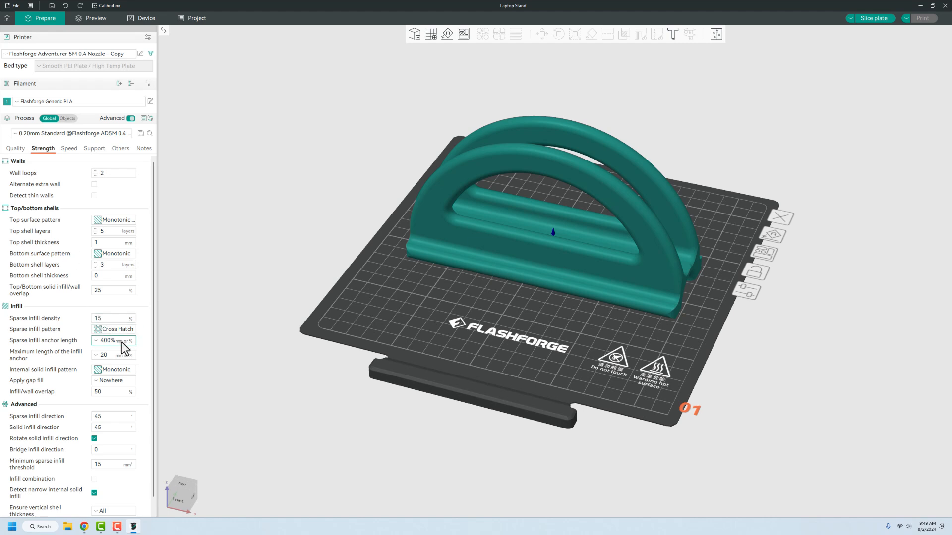
mouse_move(130, 245)
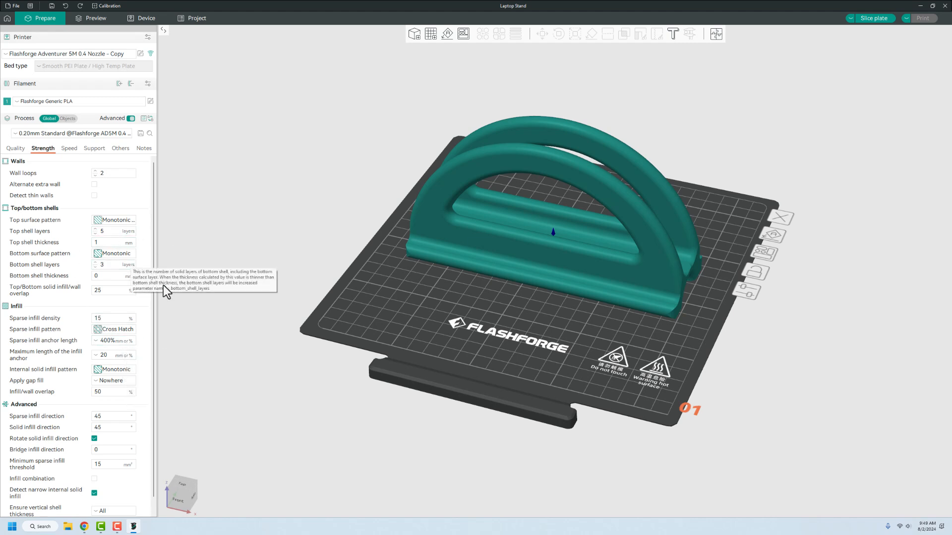
mouse_move(216, 306)
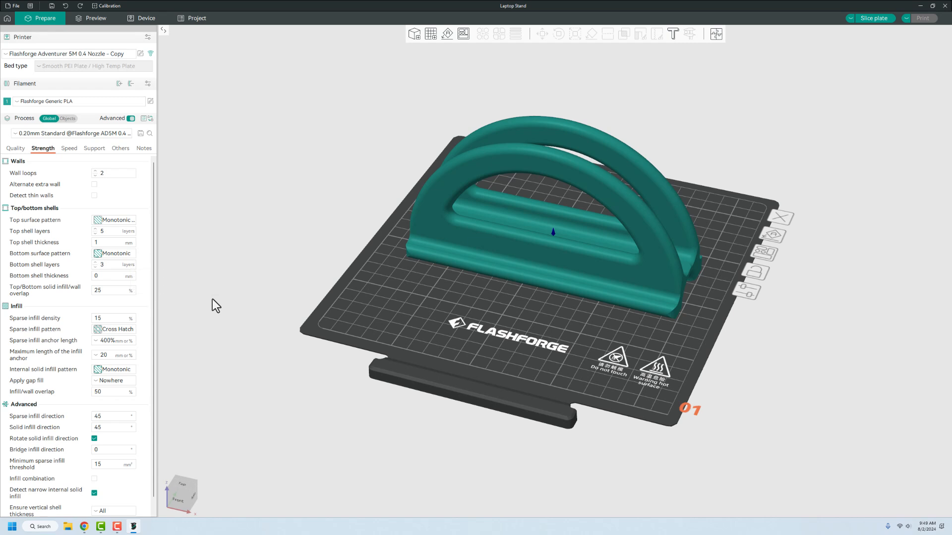
mouse_move(140, 218)
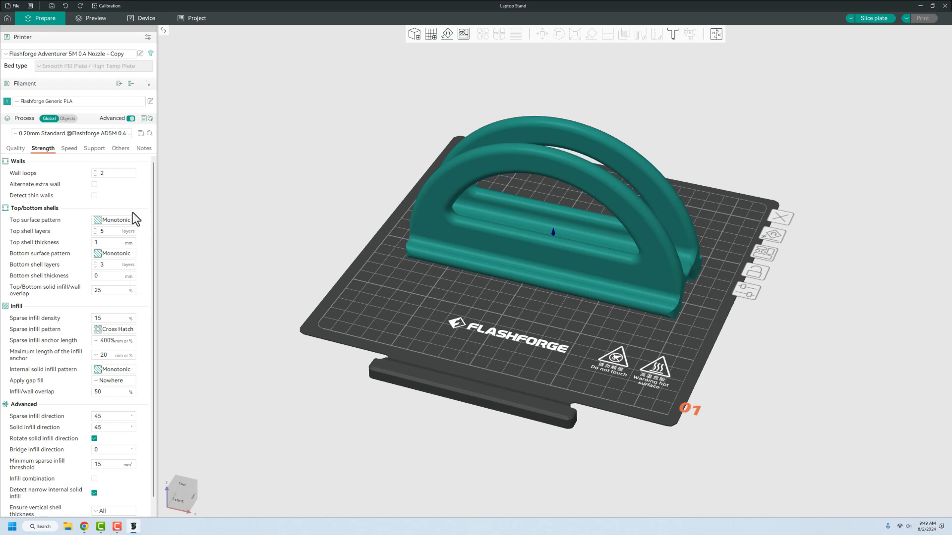
mouse_move(129, 197)
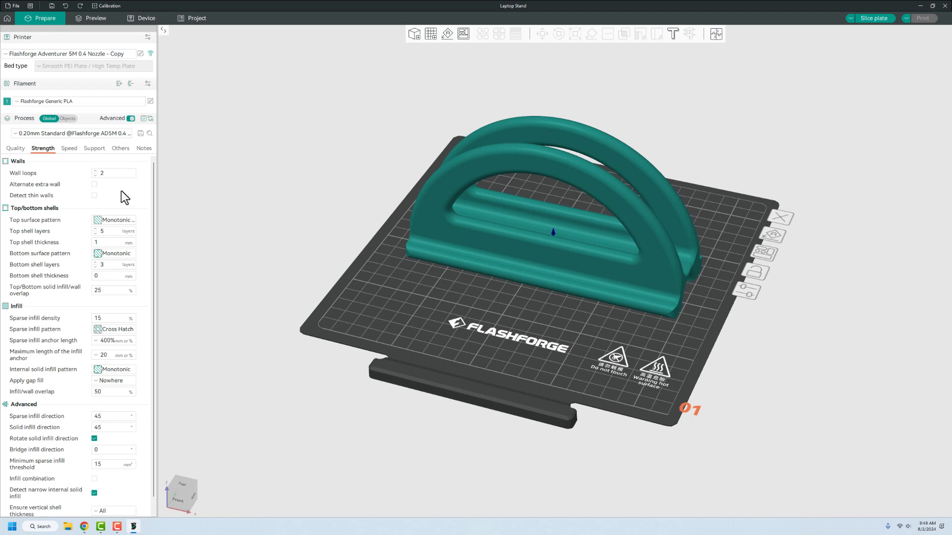
mouse_move(99, 178)
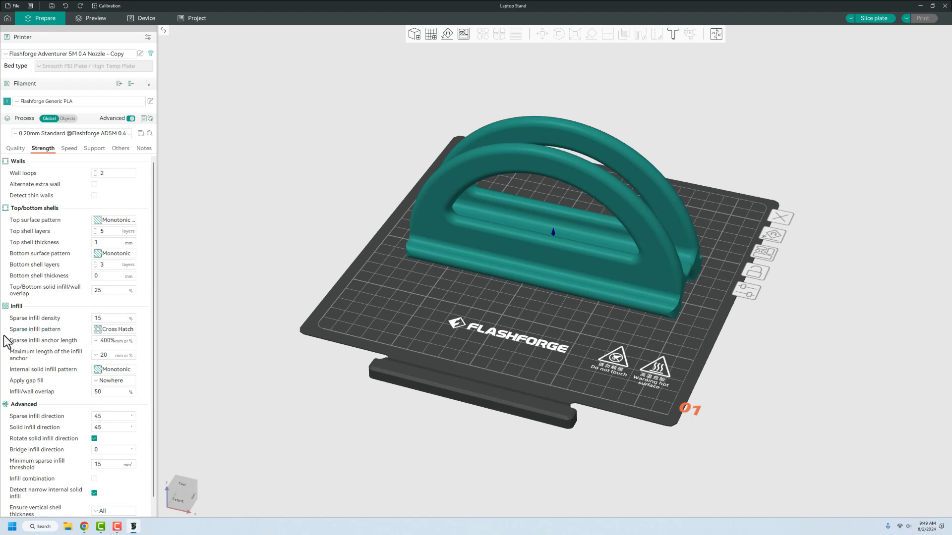
click(109, 341)
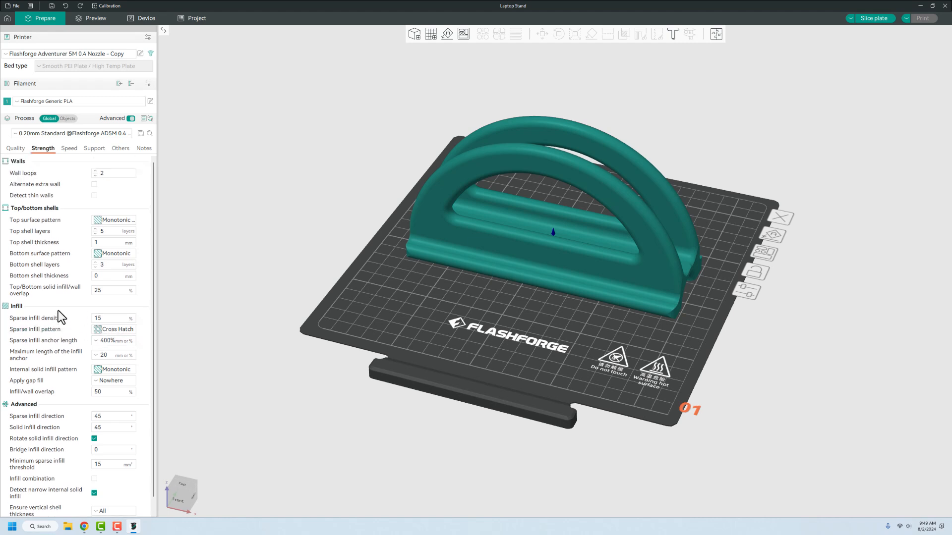
Turn on Enable support in the Support process settings
click(93, 149)
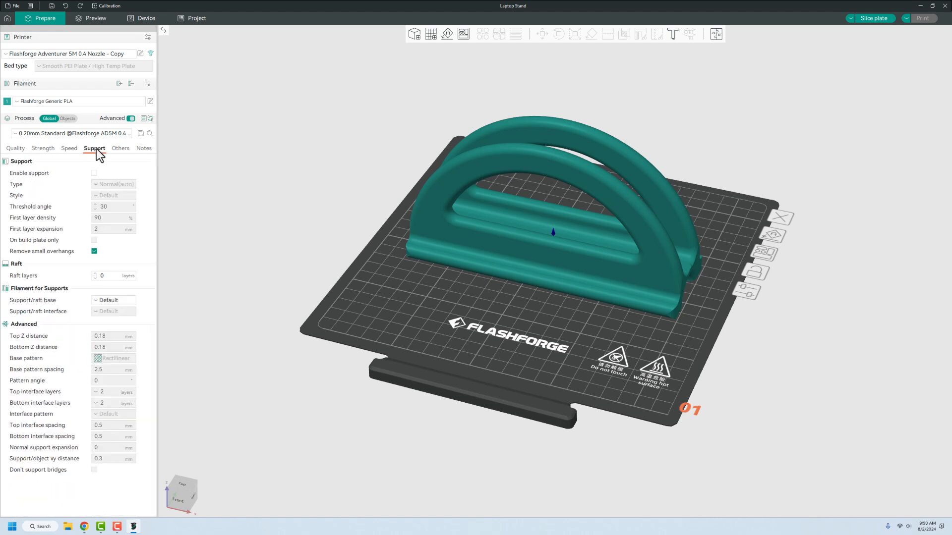
click(94, 173)
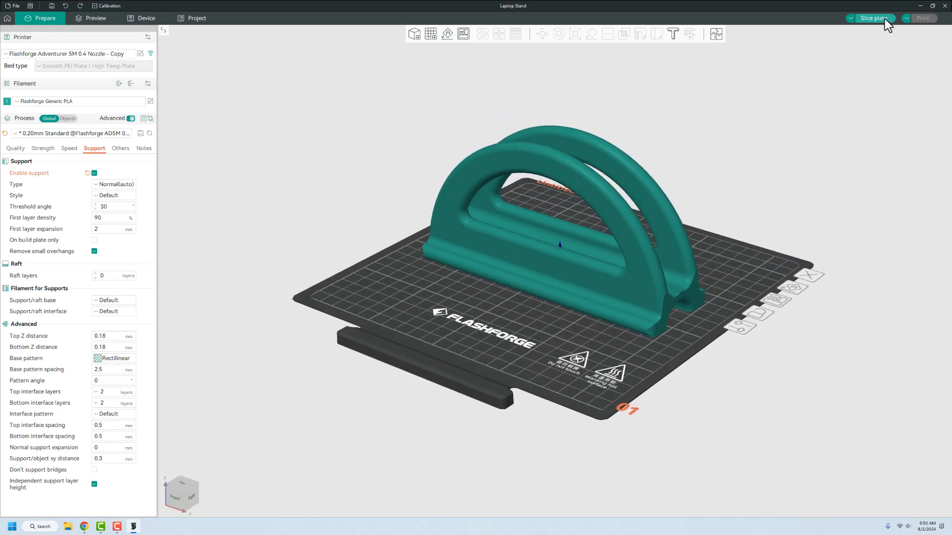
Slice the plate and orbit the preview to inspect supports under the arches (3h22m, 39.15 m)
click(875, 19)
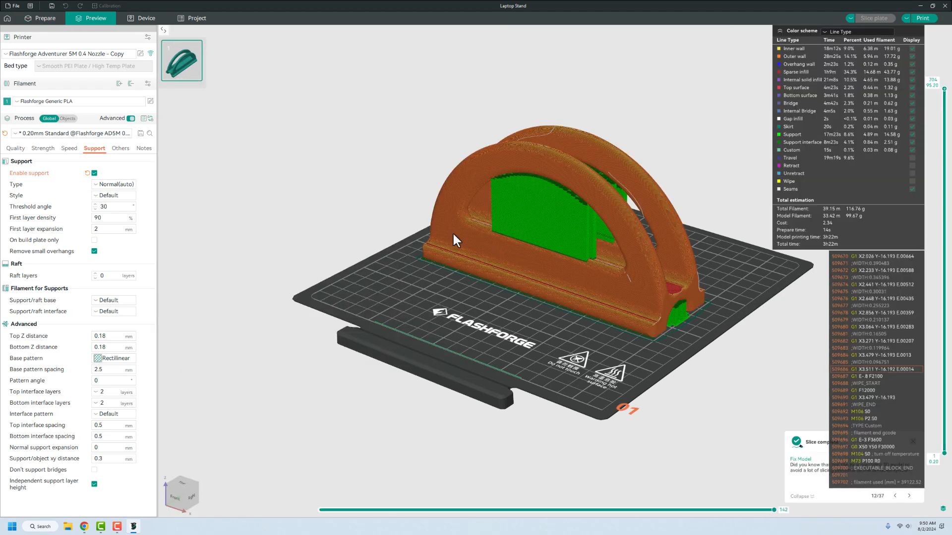
mouse_move(779, 264)
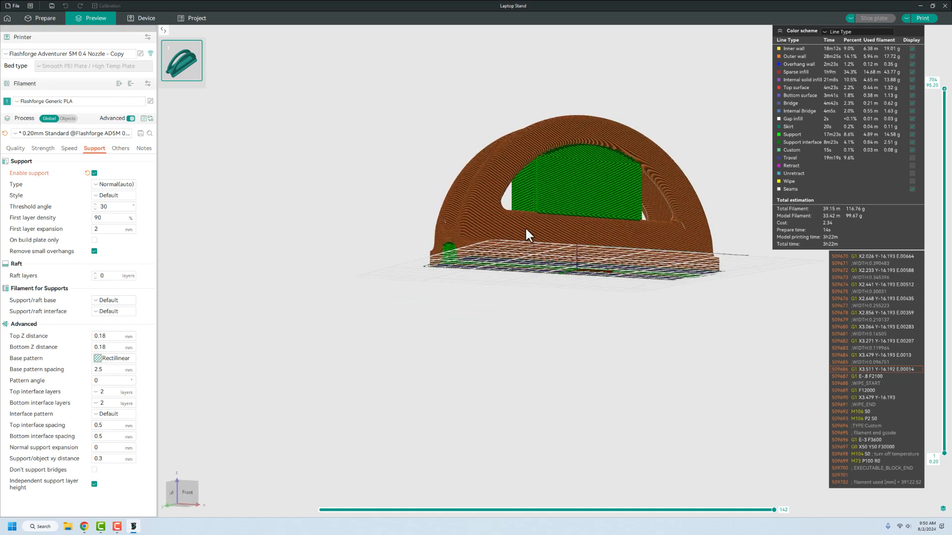
drag(528, 236, 580, 252)
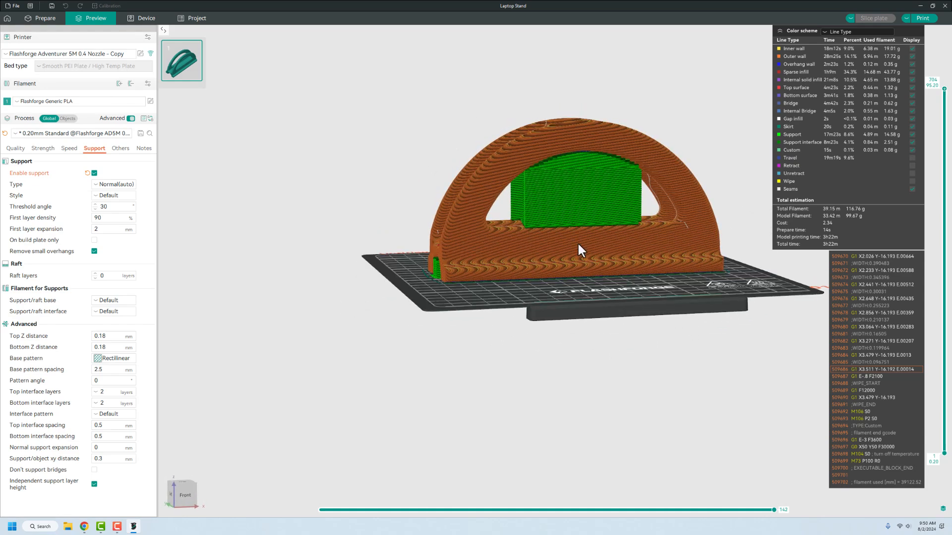
drag(577, 249, 510, 189)
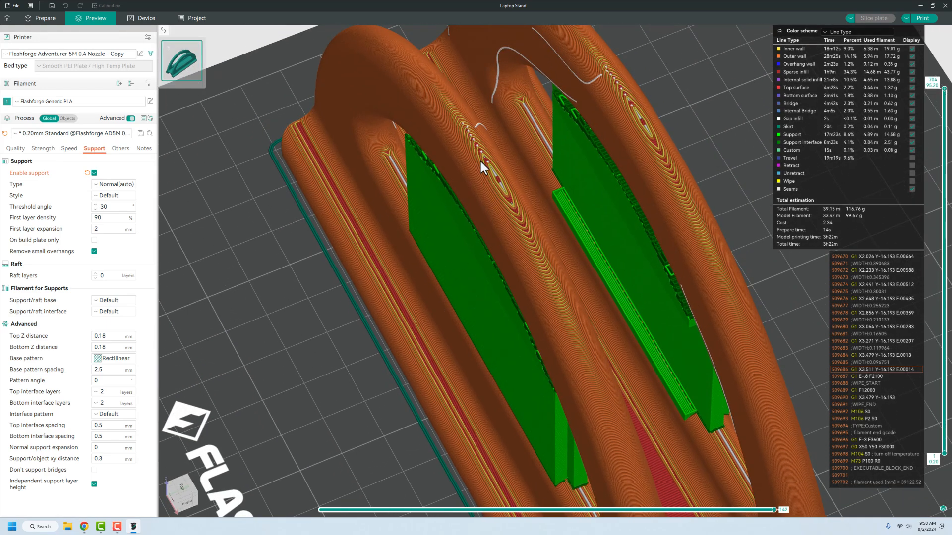
mouse_move(488, 165)
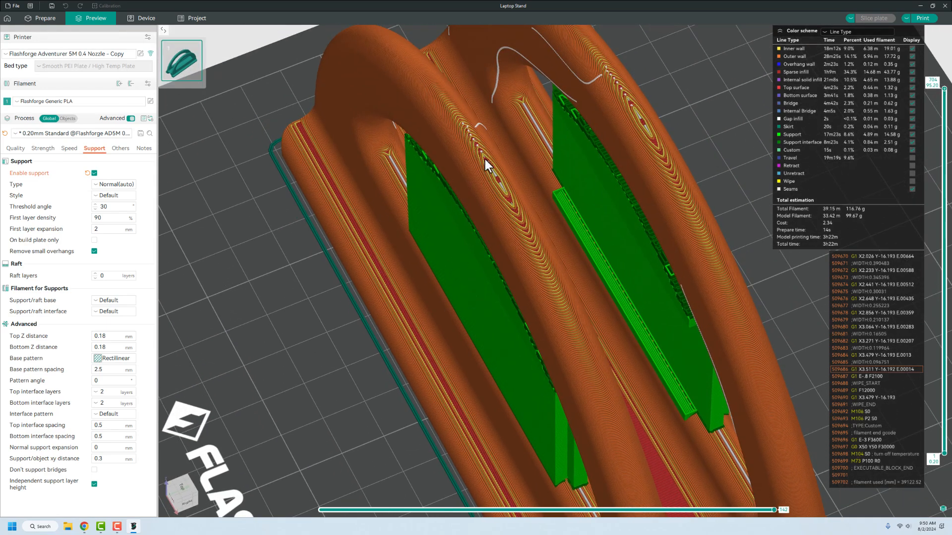
drag(485, 164, 392, 263)
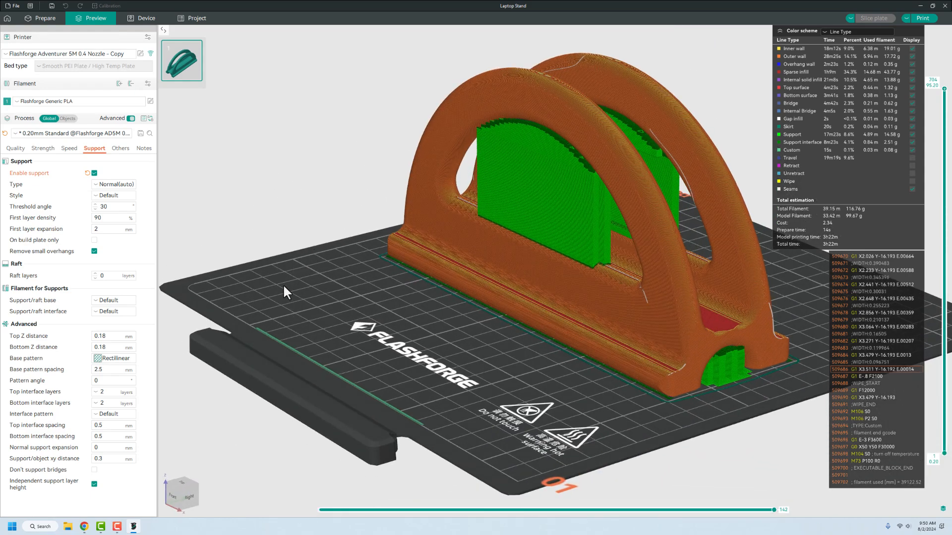
mouse_move(345, 342)
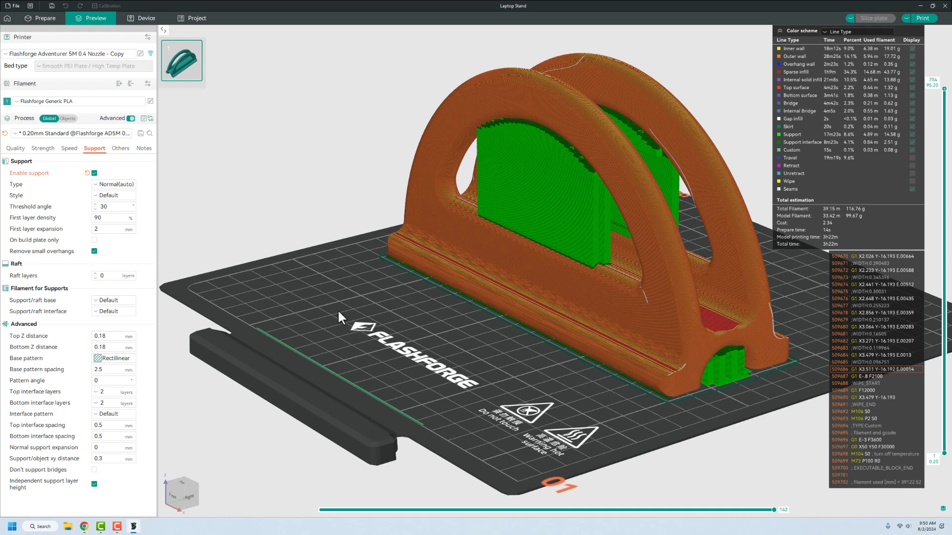
mouse_move(462, 247)
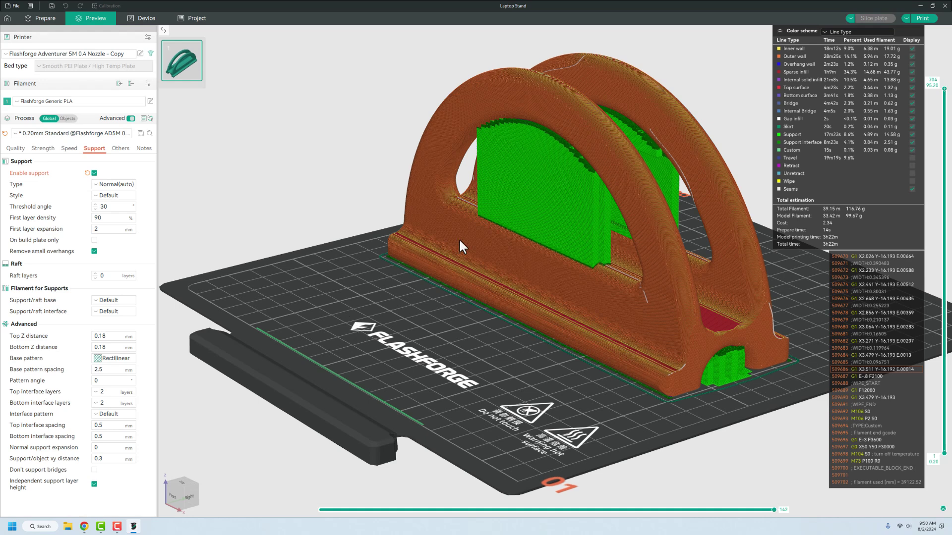
mouse_move(811, 275)
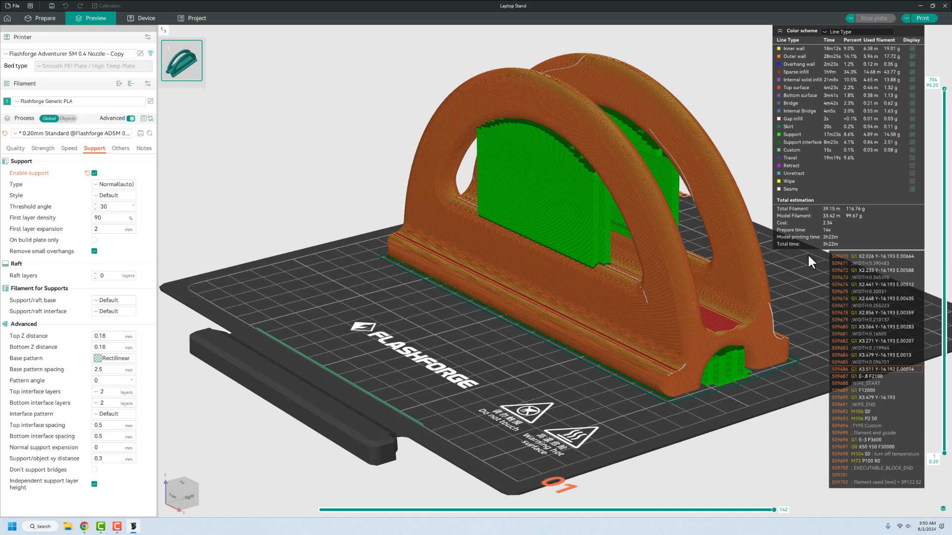
mouse_move(835, 234)
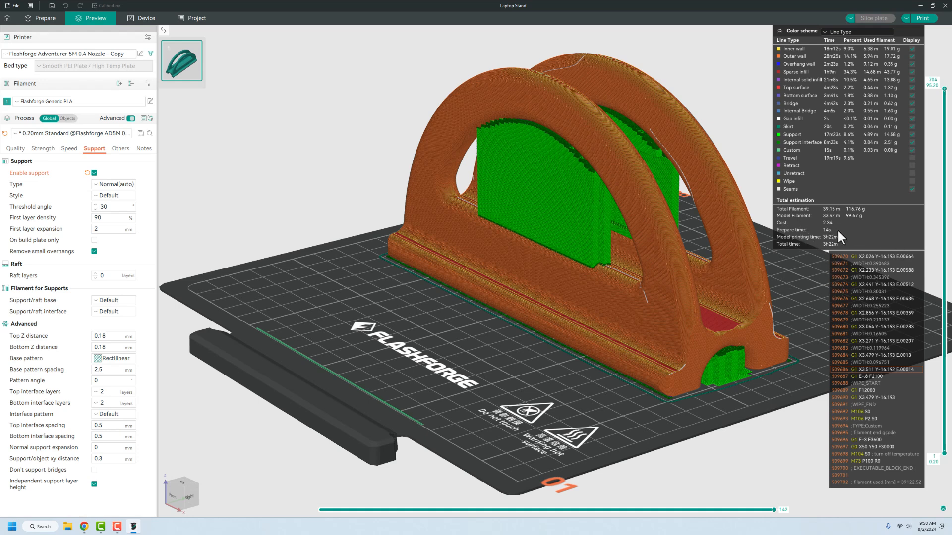
mouse_move(812, 224)
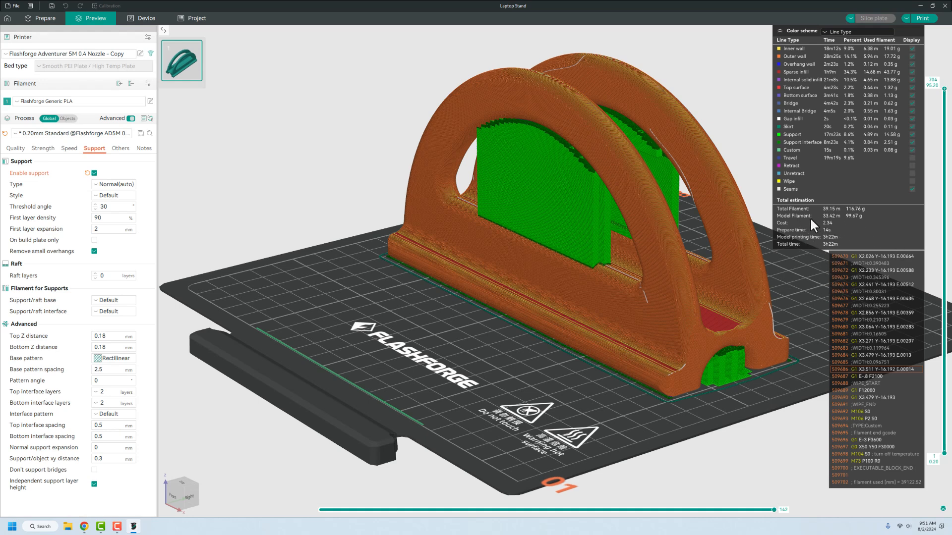
mouse_move(854, 221)
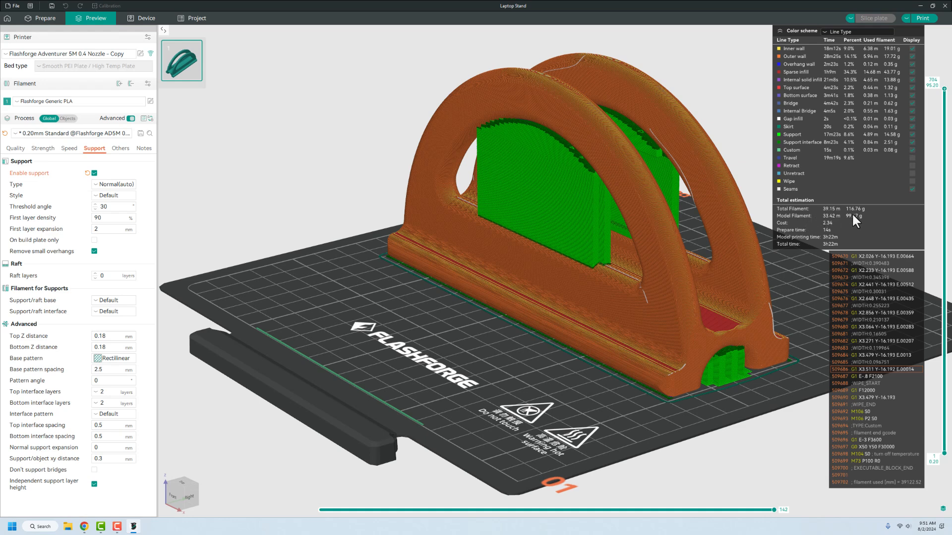
mouse_move(809, 378)
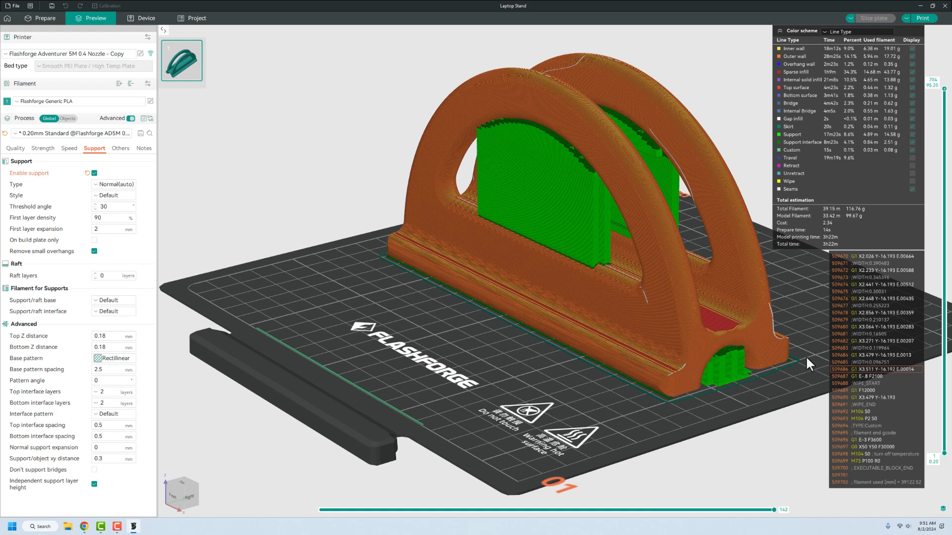
mouse_move(753, 253)
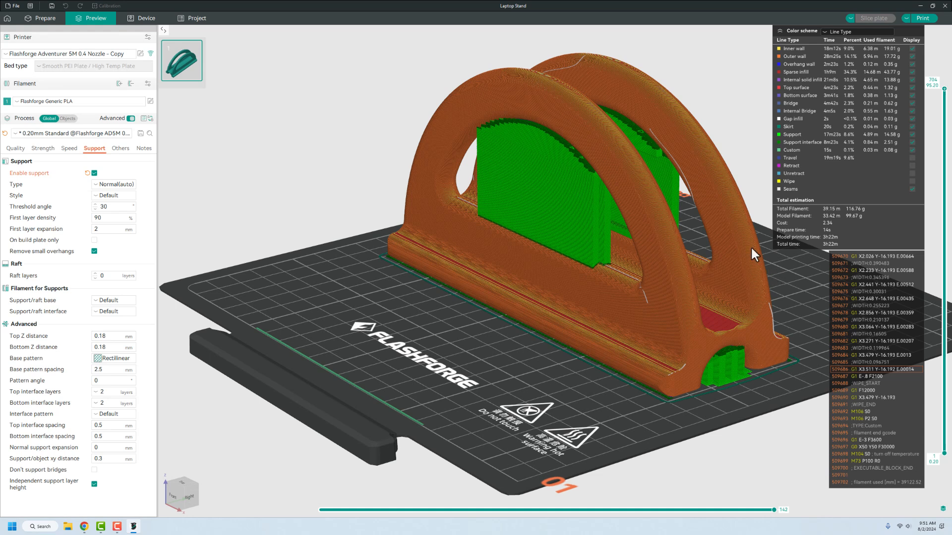
mouse_move(766, 103)
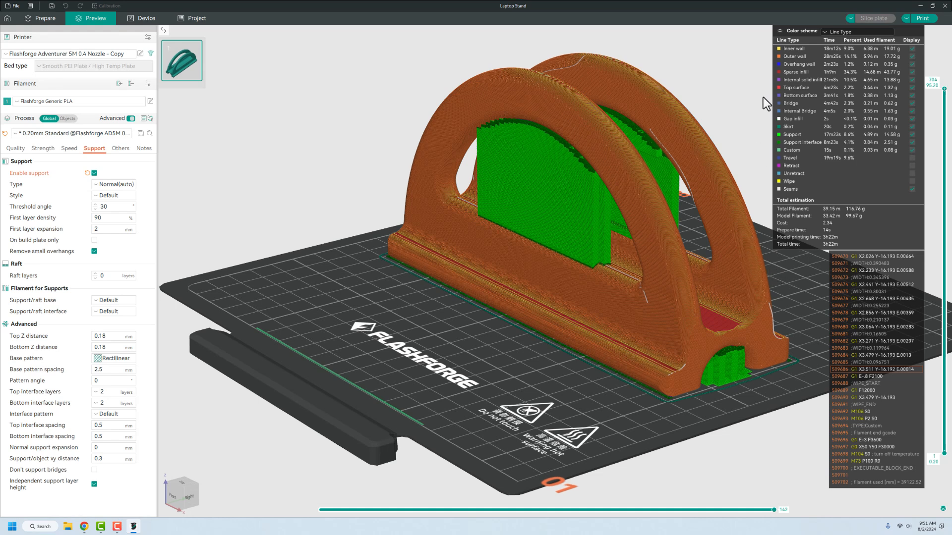